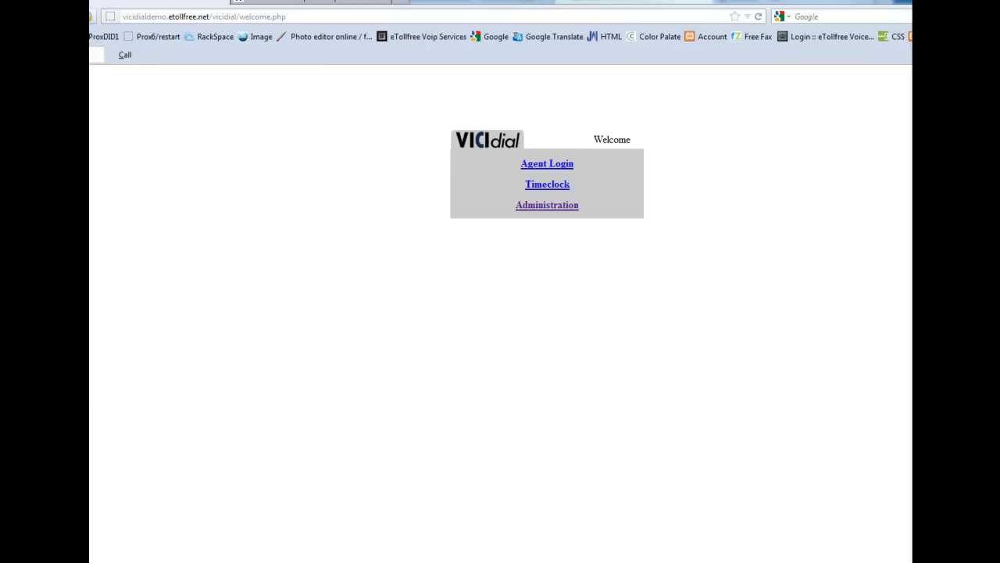
mouse_move(631, 303)
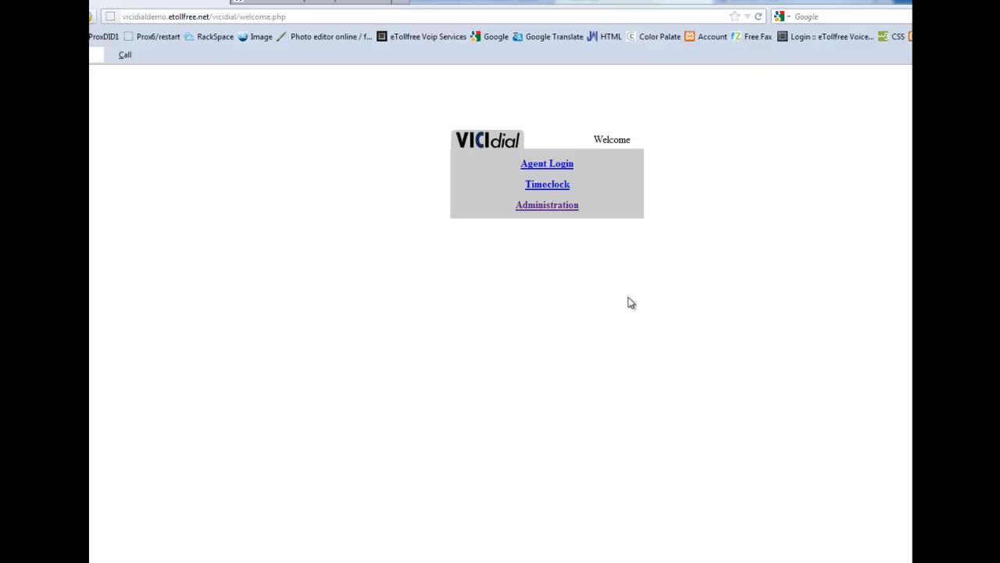
- Log in to VICIdial Administration and open the Admin section
click(547, 205)
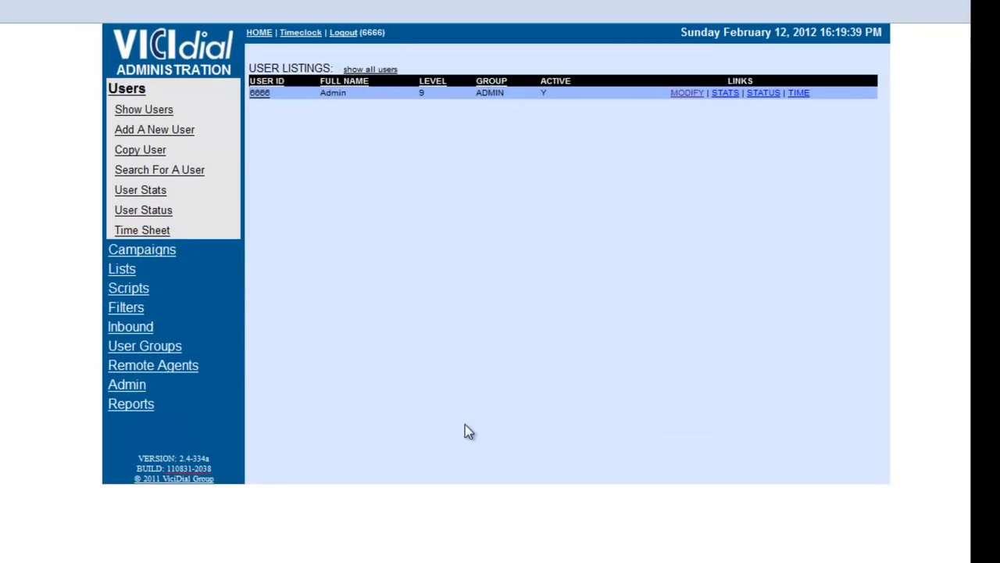
mouse_move(413, 268)
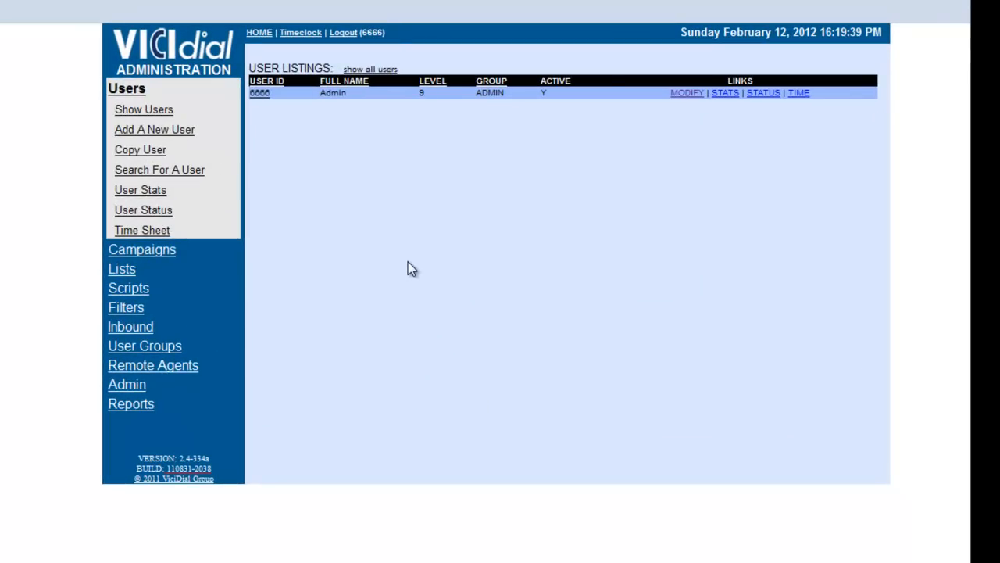
mouse_move(173, 412)
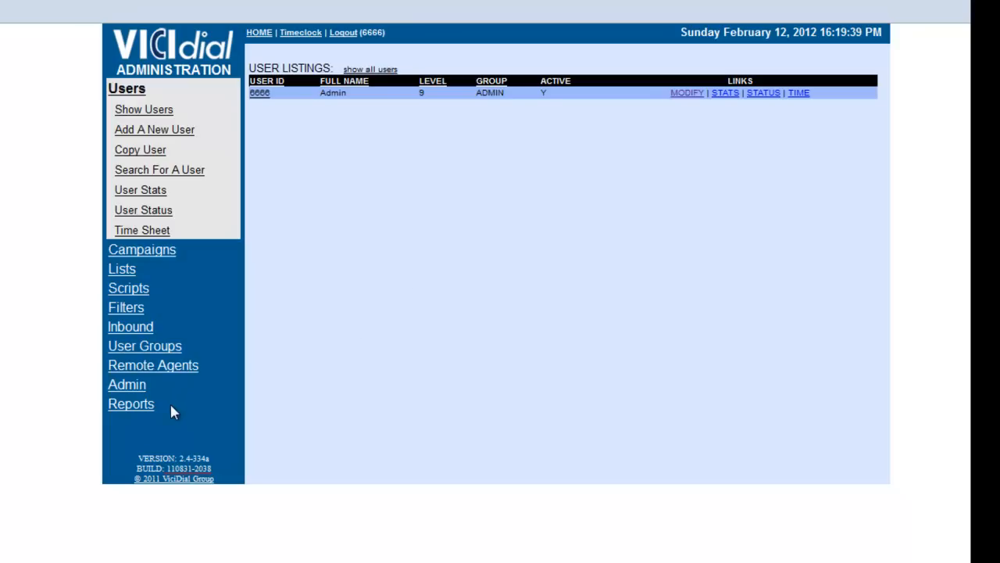
mouse_move(127, 383)
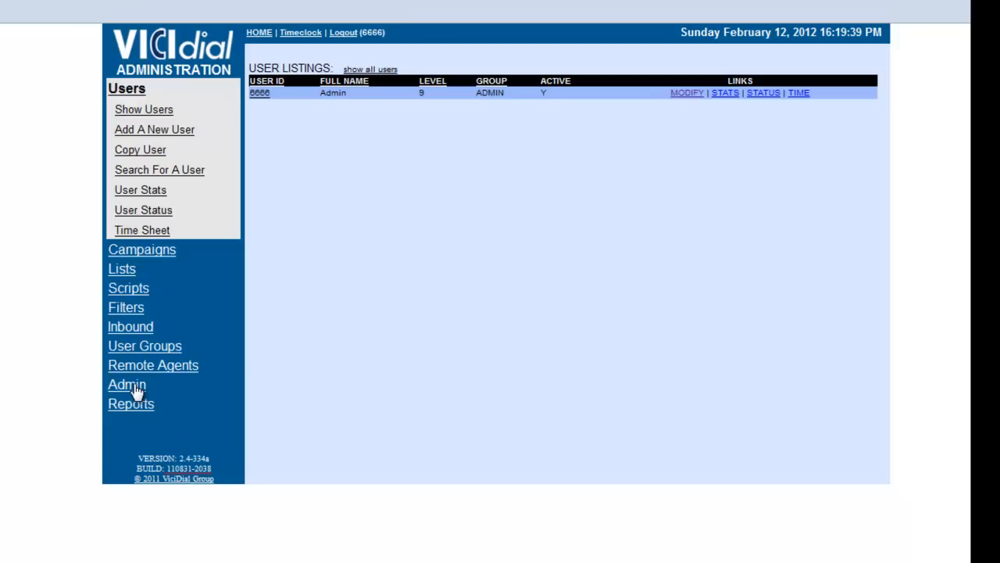
click(126, 384)
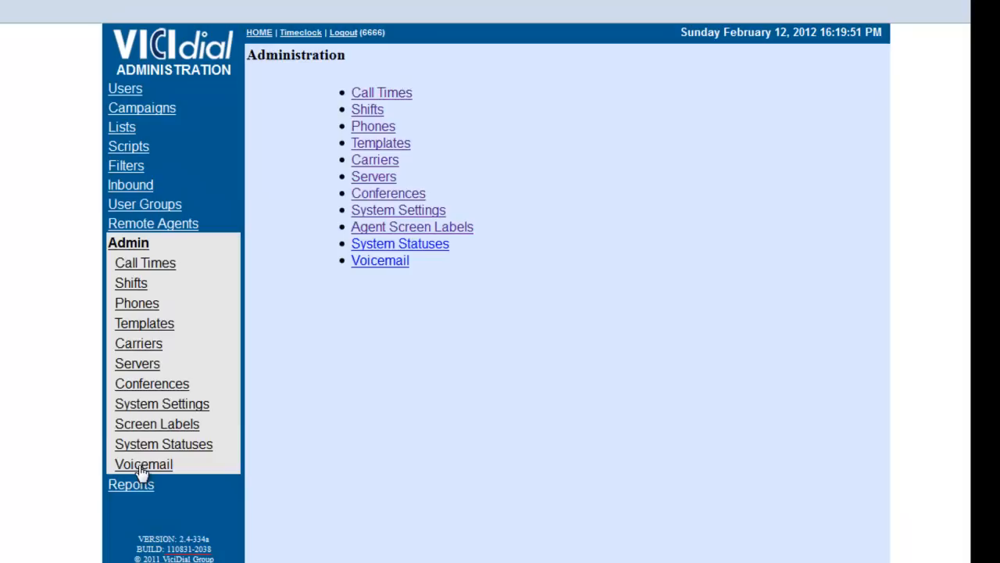
- Show the empty voicemail boxes list from the Admin submenu
click(143, 463)
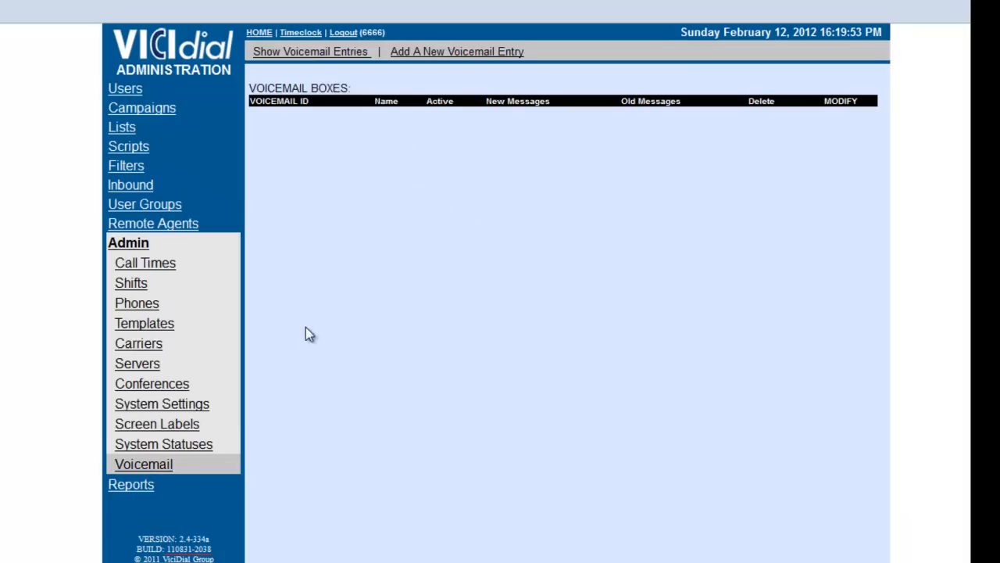
mouse_move(222, 329)
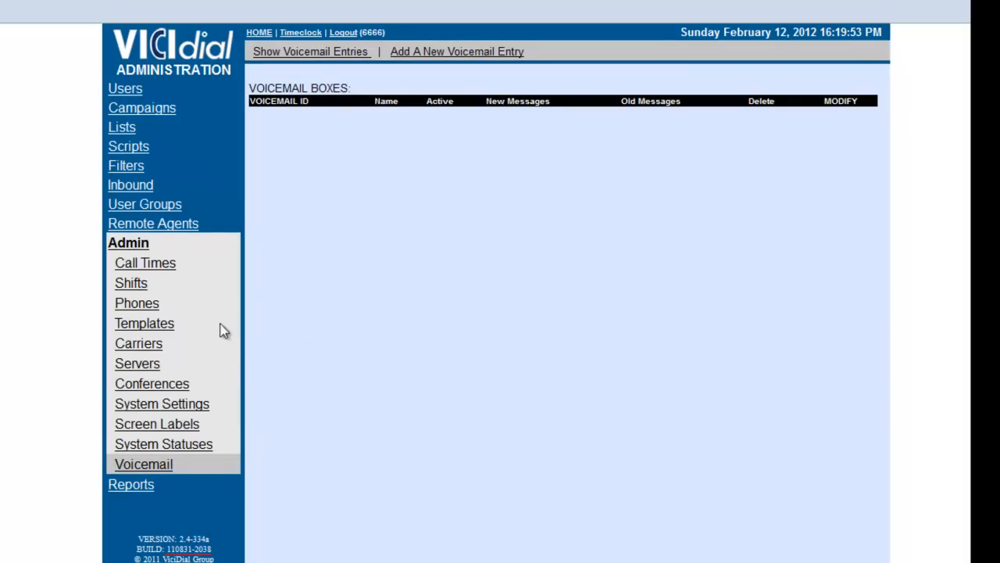
mouse_move(145, 303)
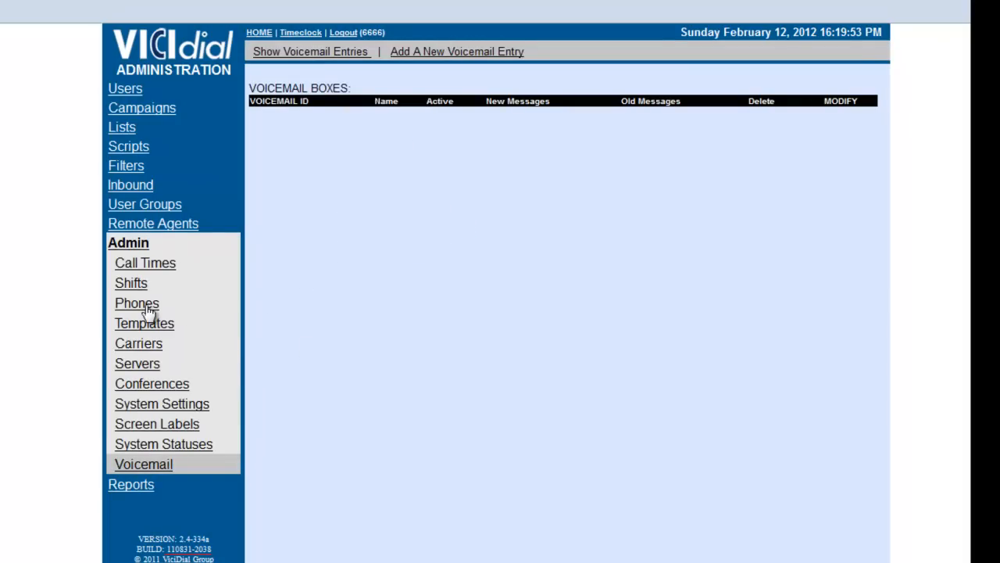
mouse_move(446, 534)
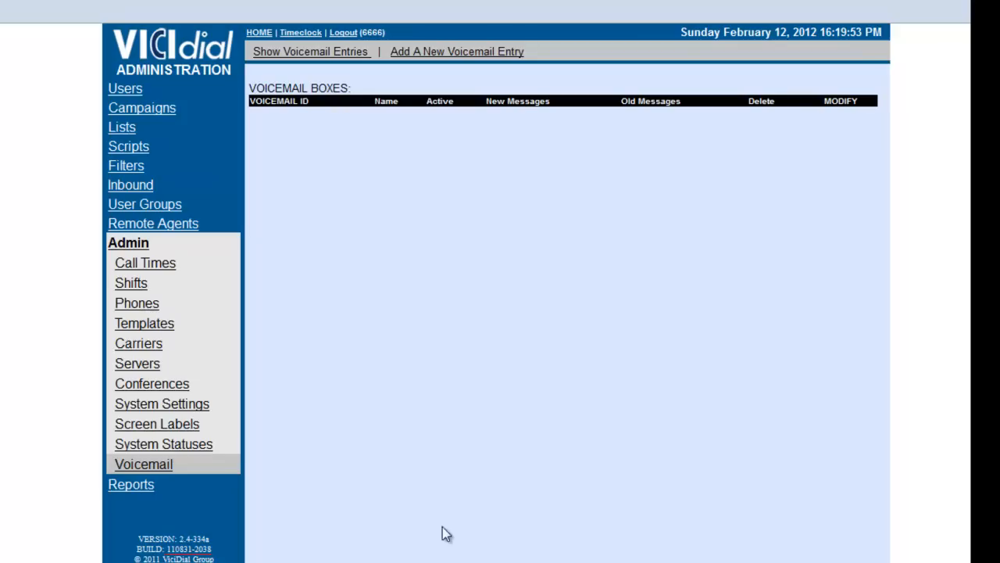
mouse_move(237, 297)
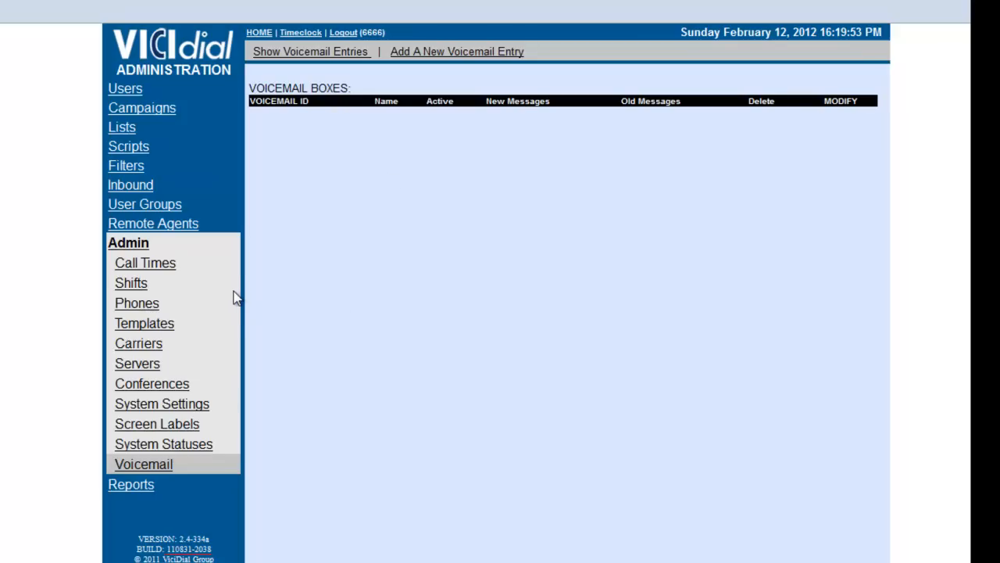
mouse_move(170, 472)
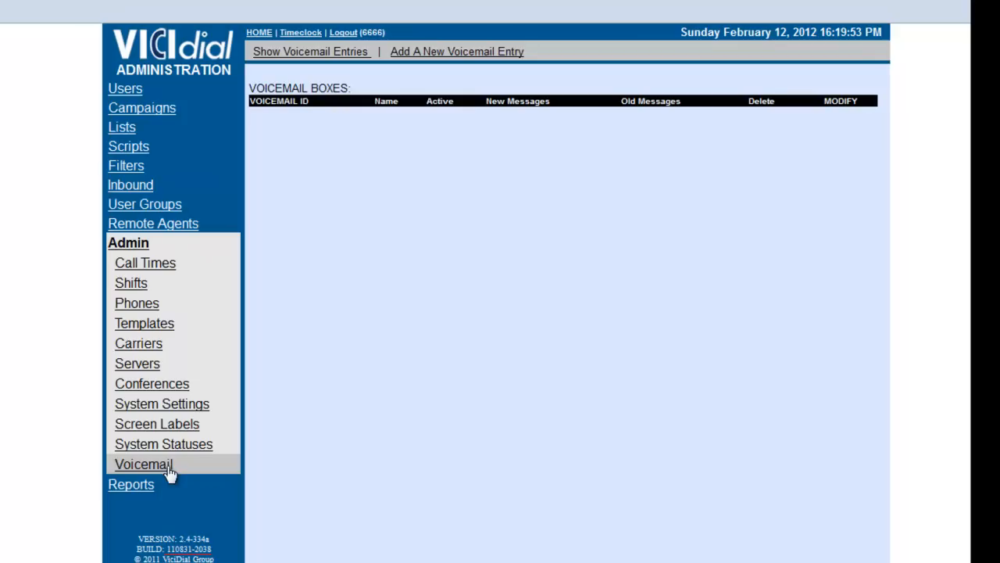
mouse_move(162, 478)
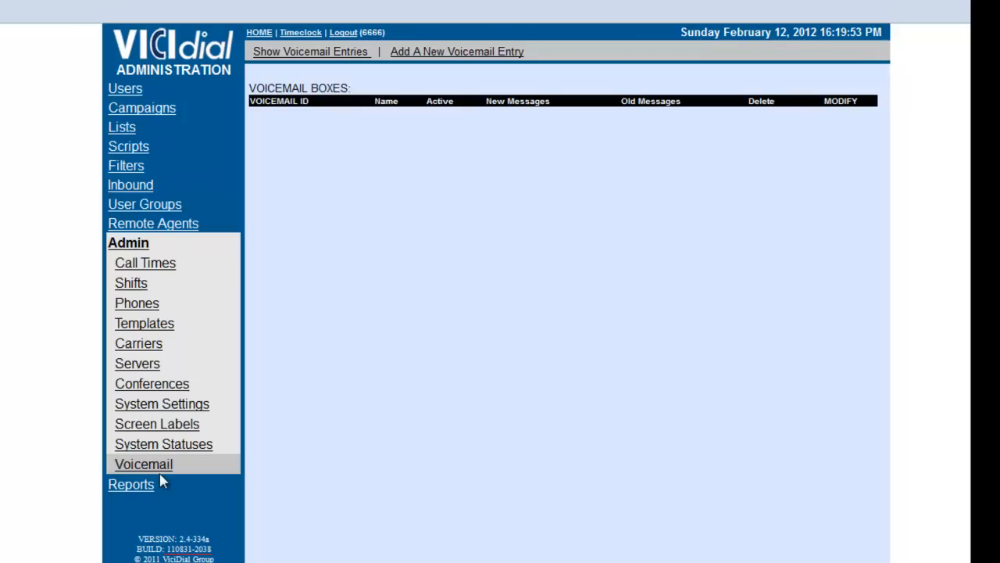
mouse_move(159, 439)
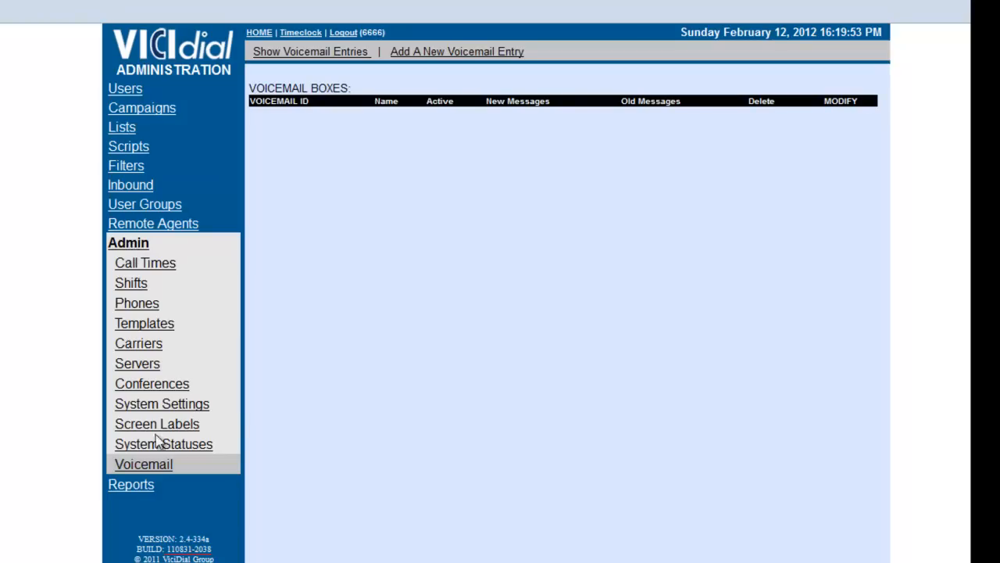
mouse_move(312, 403)
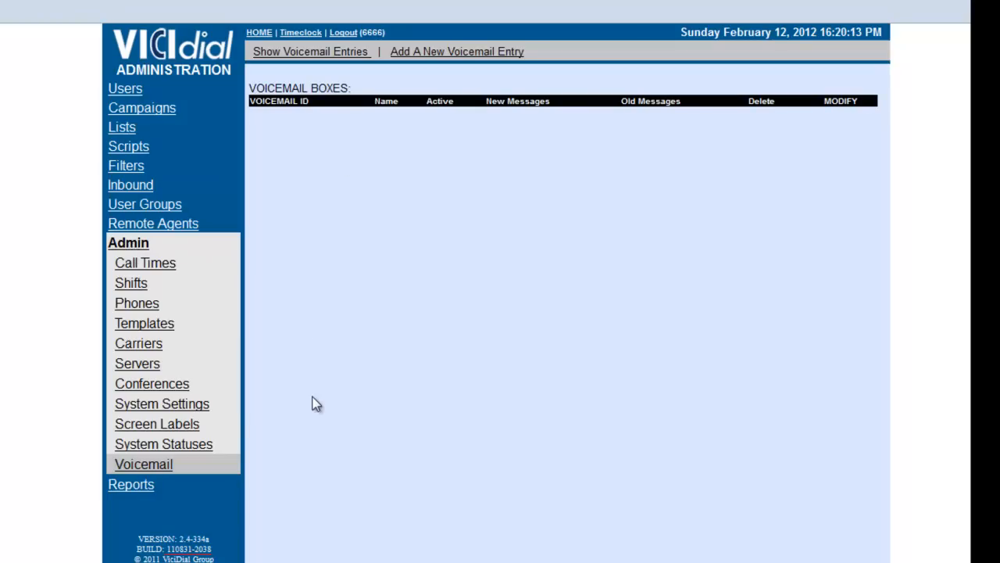
mouse_move(442, 56)
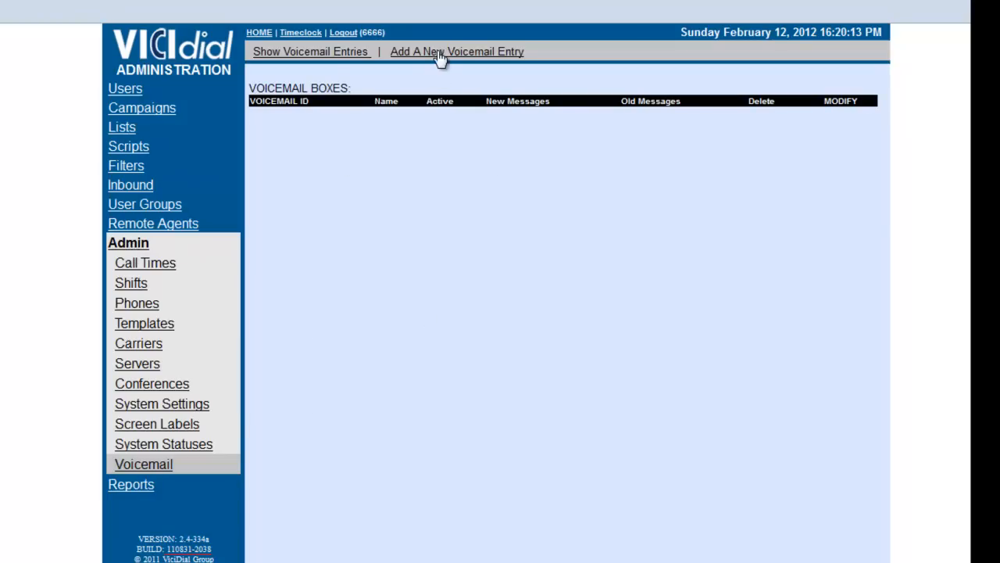
click(456, 51)
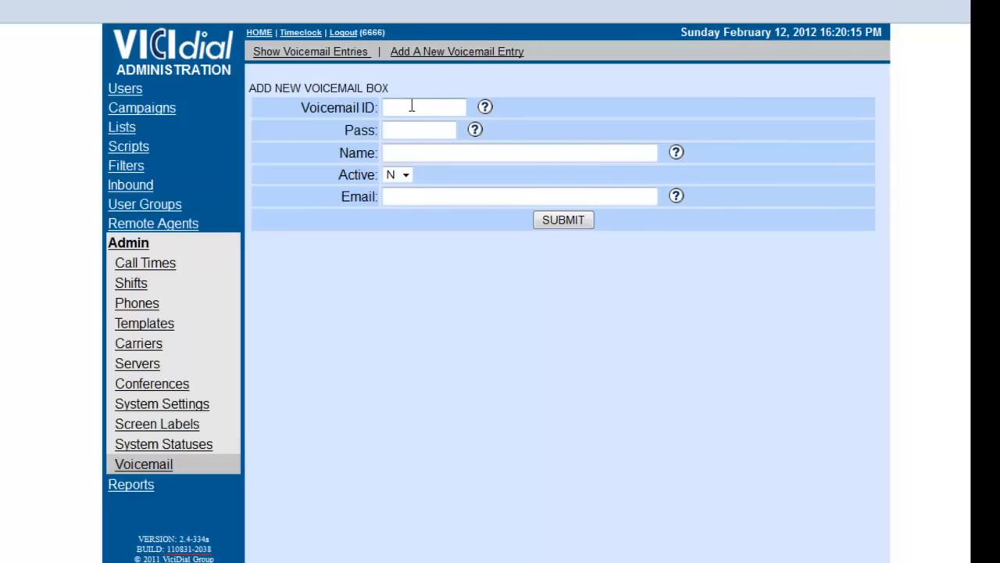
text(1000)
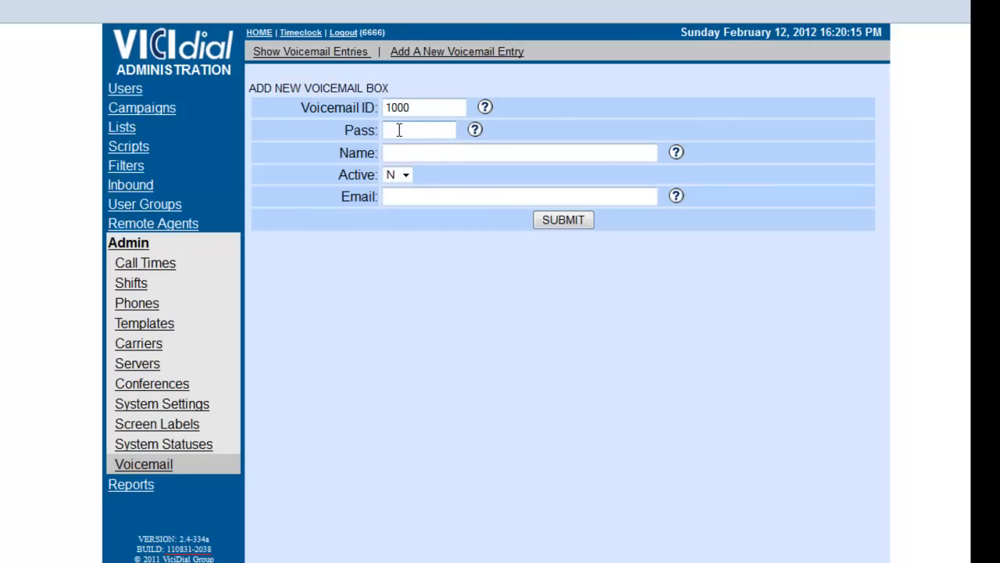
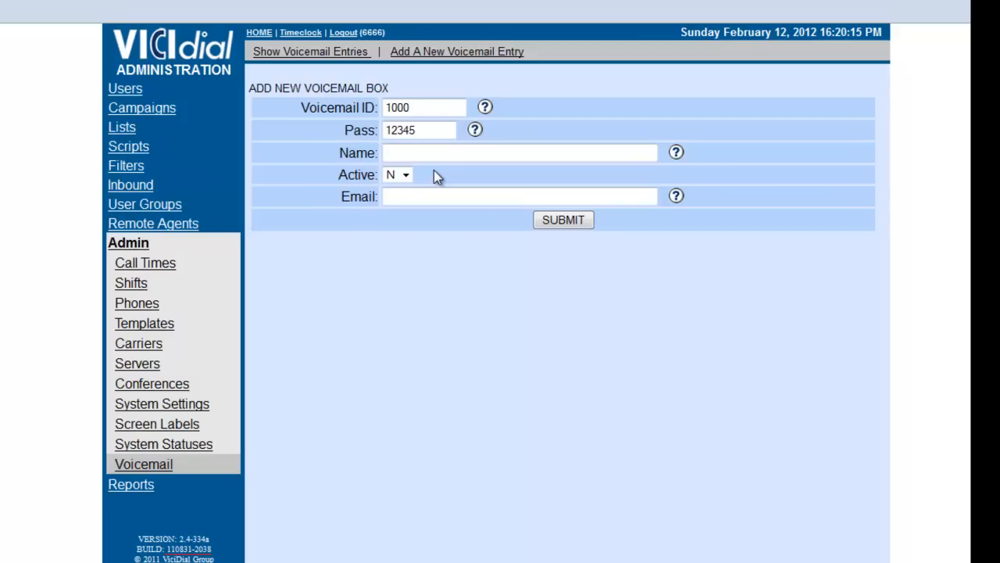
- Fill in the owner's name, set Active to Y, and enter robert's email
click(520, 153)
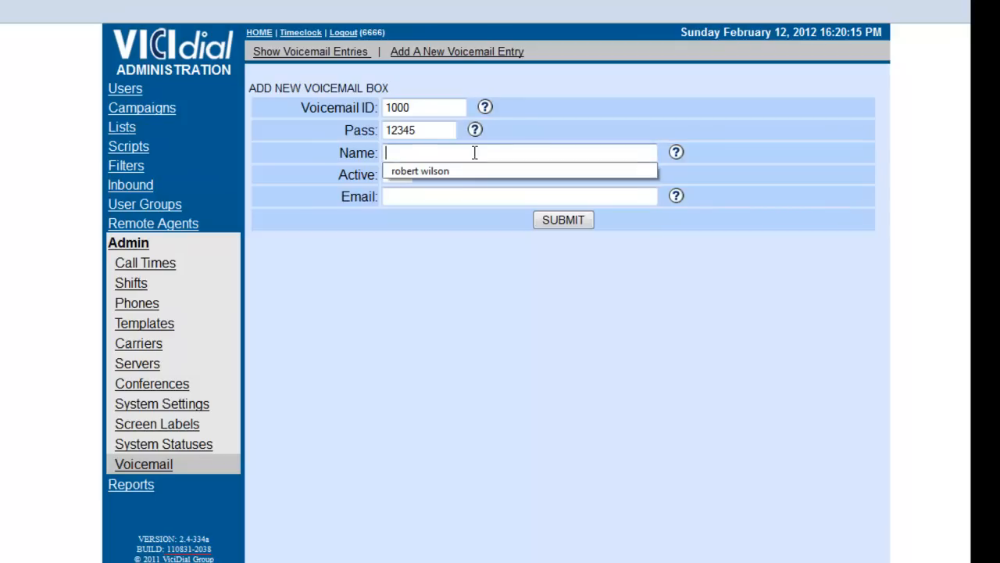
click(405, 174)
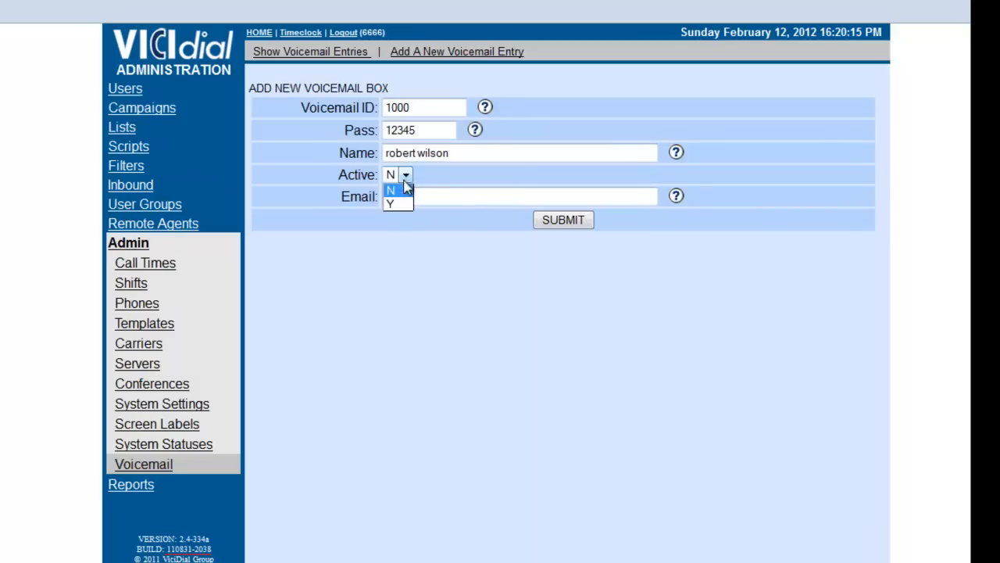
click(390, 202)
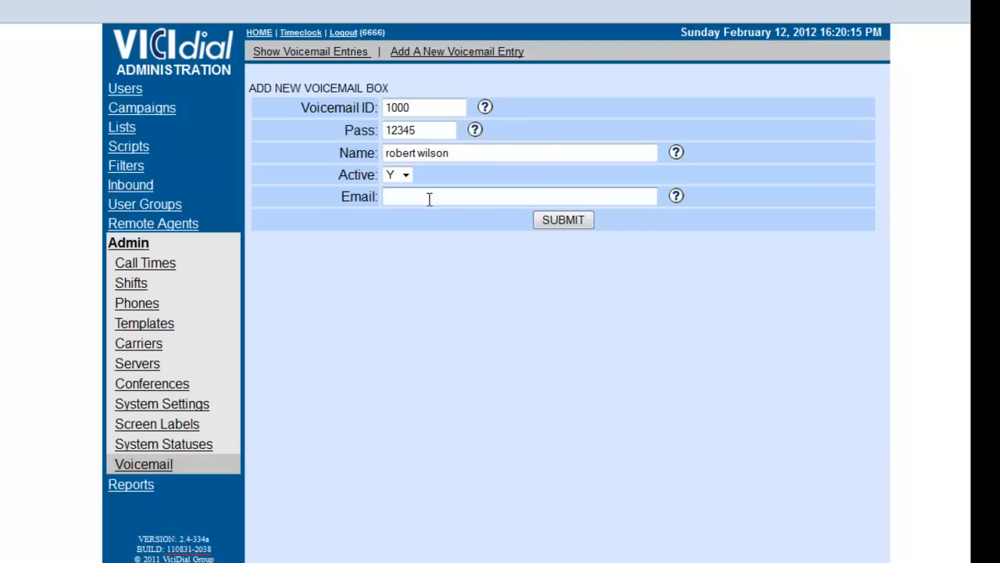
text(robert)
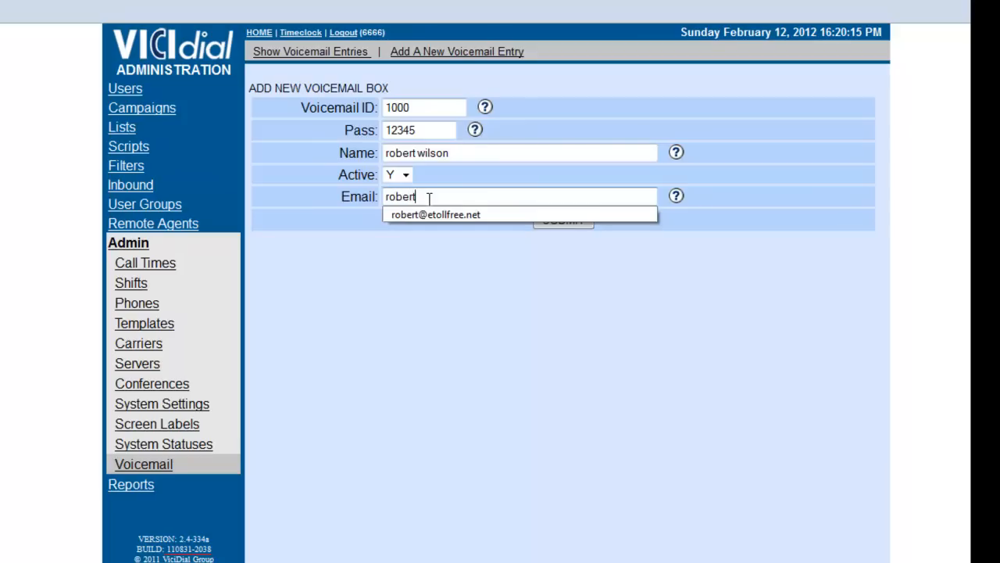
click(436, 214)
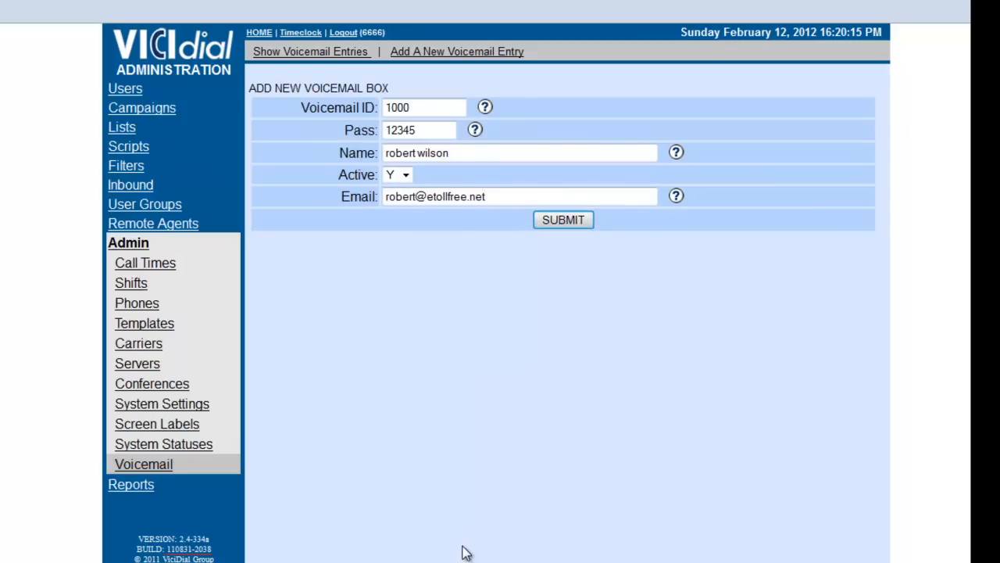
- Submit voicemail box 1000 and set Delete Voicemail After Email to Y
click(562, 219)
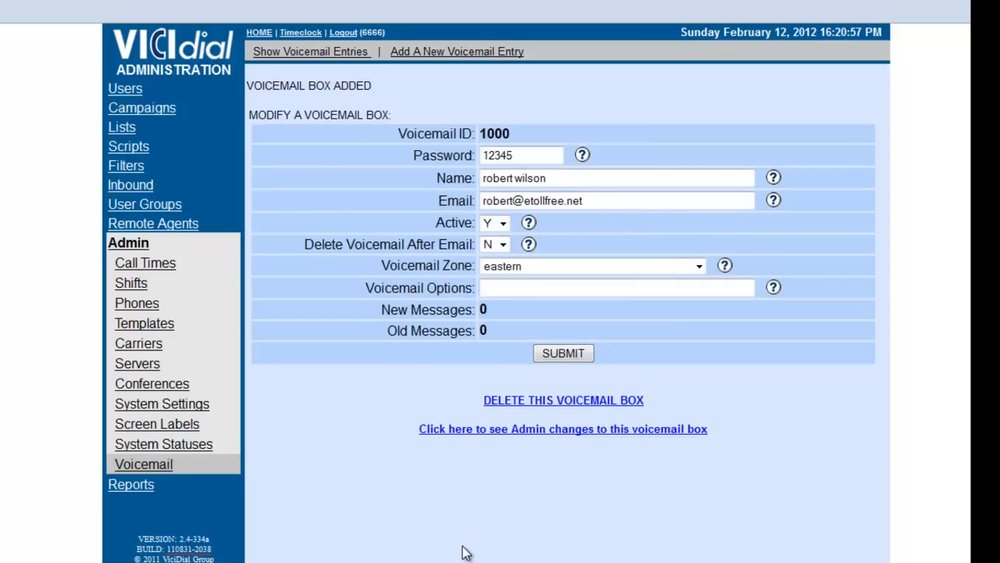
mouse_move(334, 239)
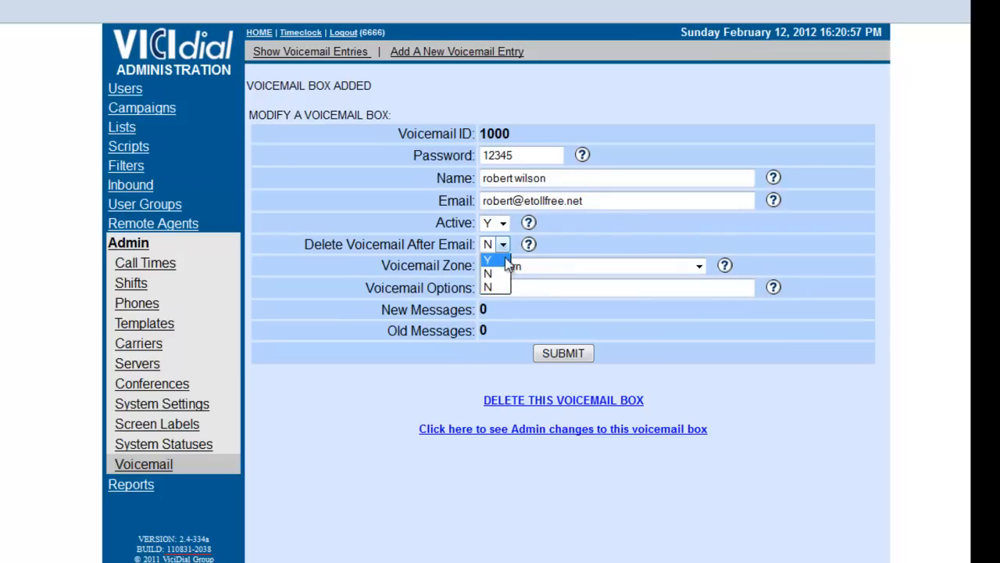
click(488, 259)
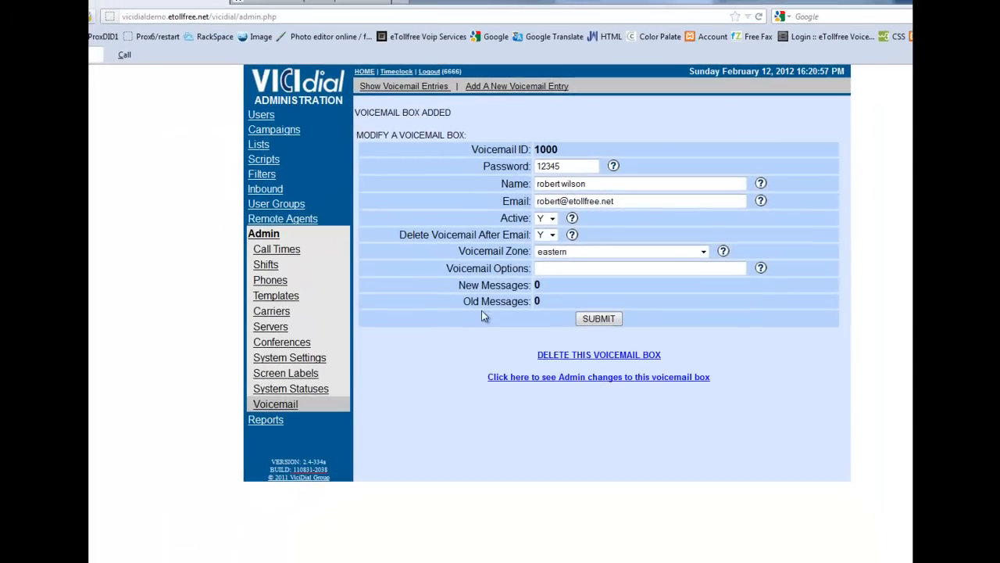
- Save voicemail box 1000's settings and show the phone listings
click(597, 318)
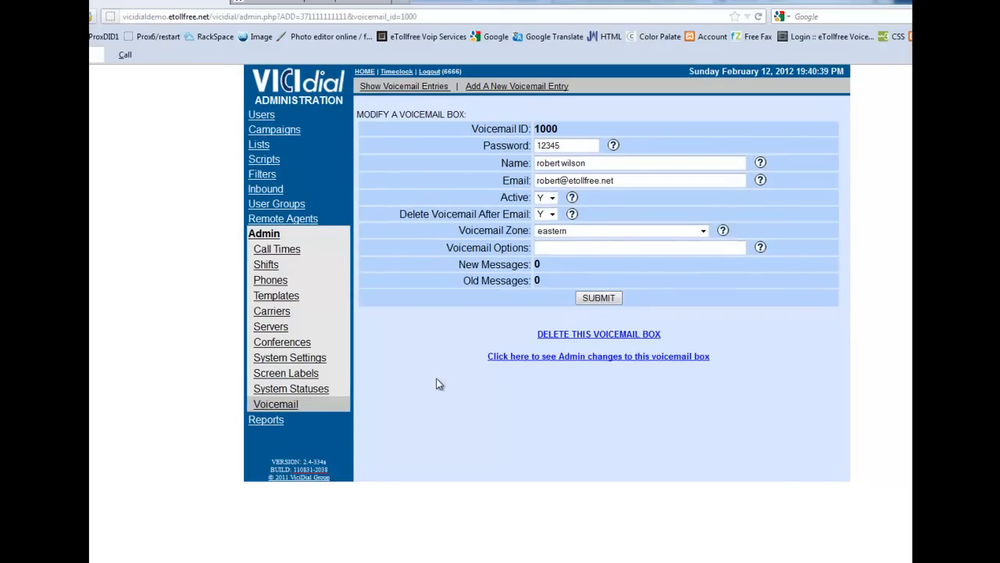
mouse_move(440, 376)
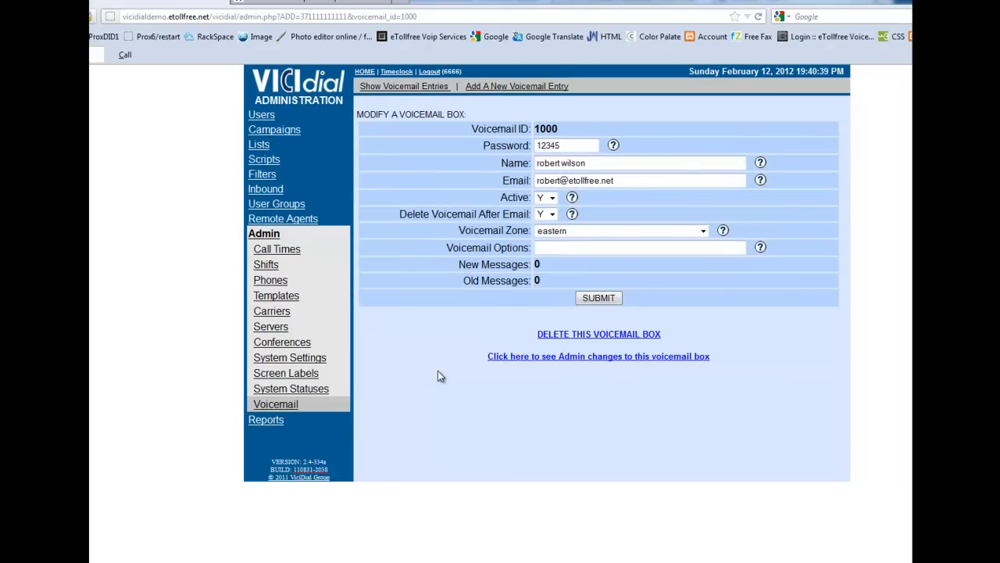
mouse_move(440, 365)
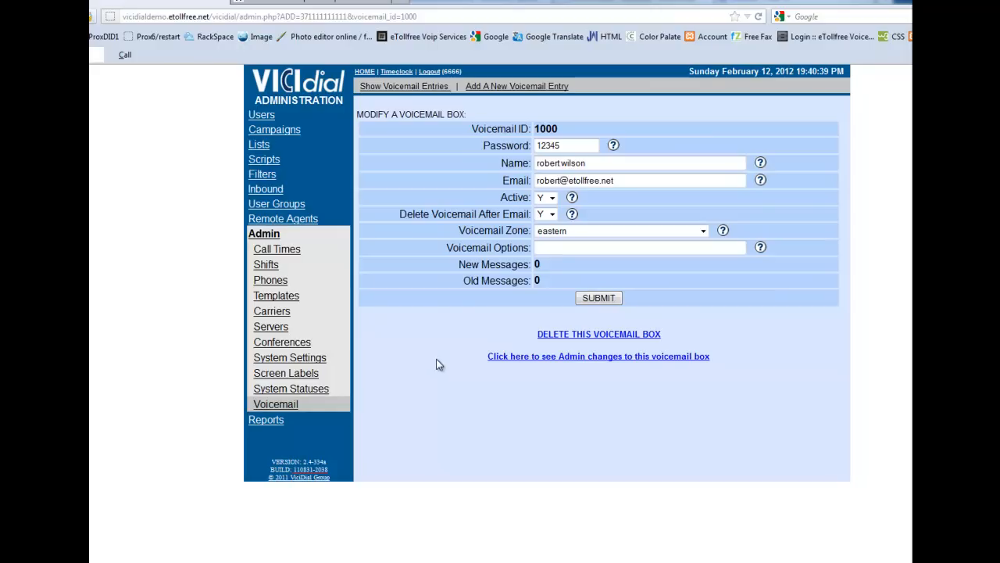
mouse_move(273, 281)
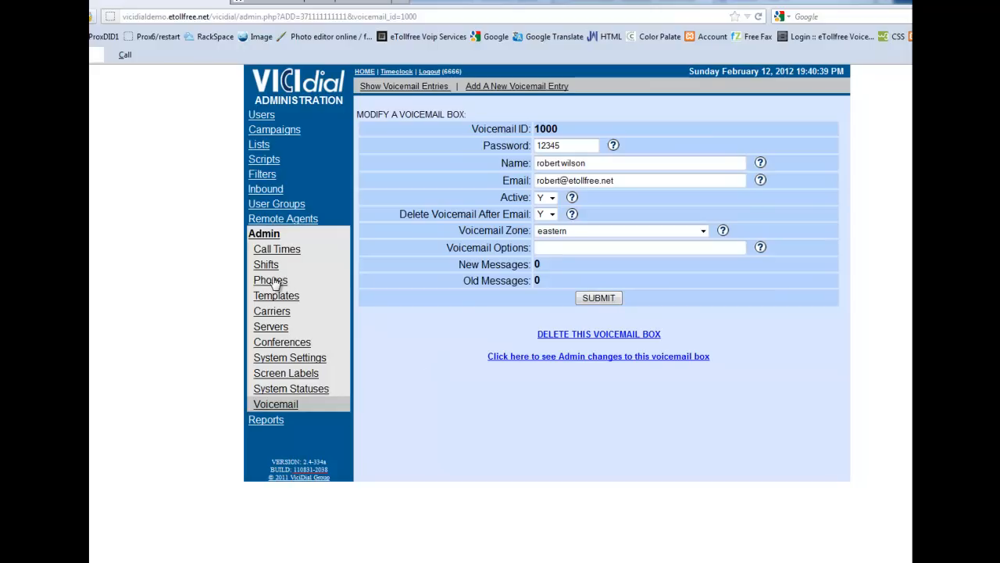
mouse_move(277, 282)
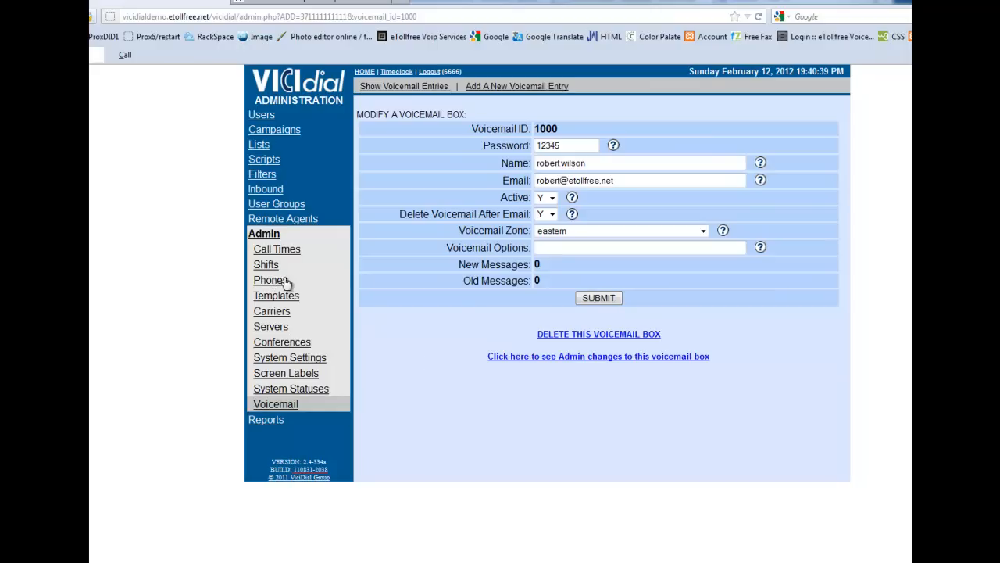
click(272, 280)
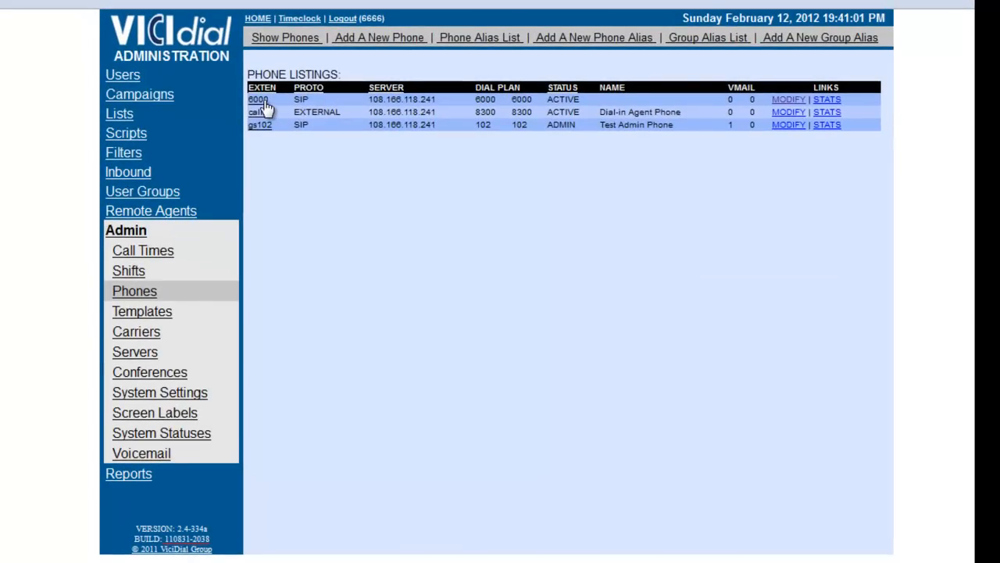
click(788, 99)
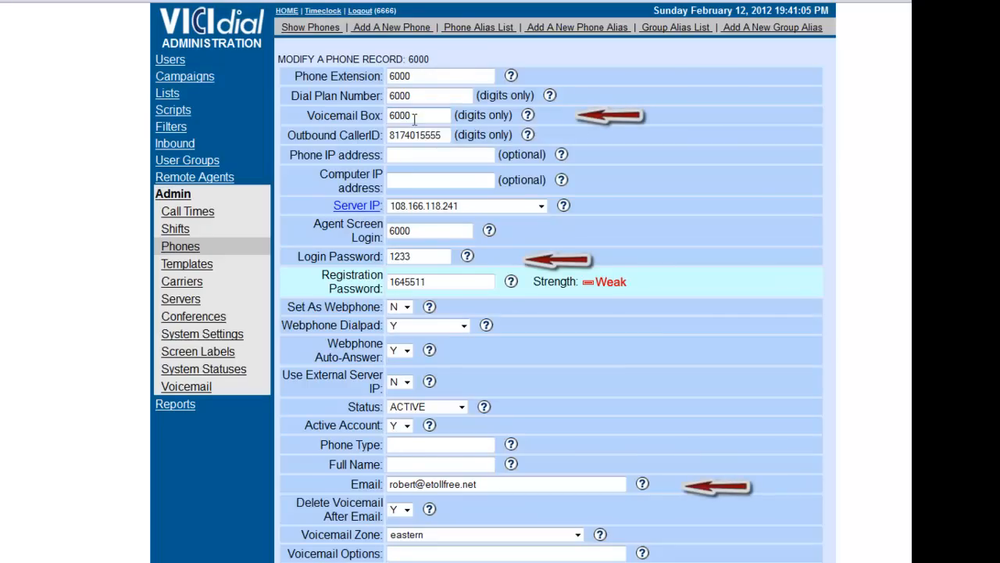
double_click(400, 115)
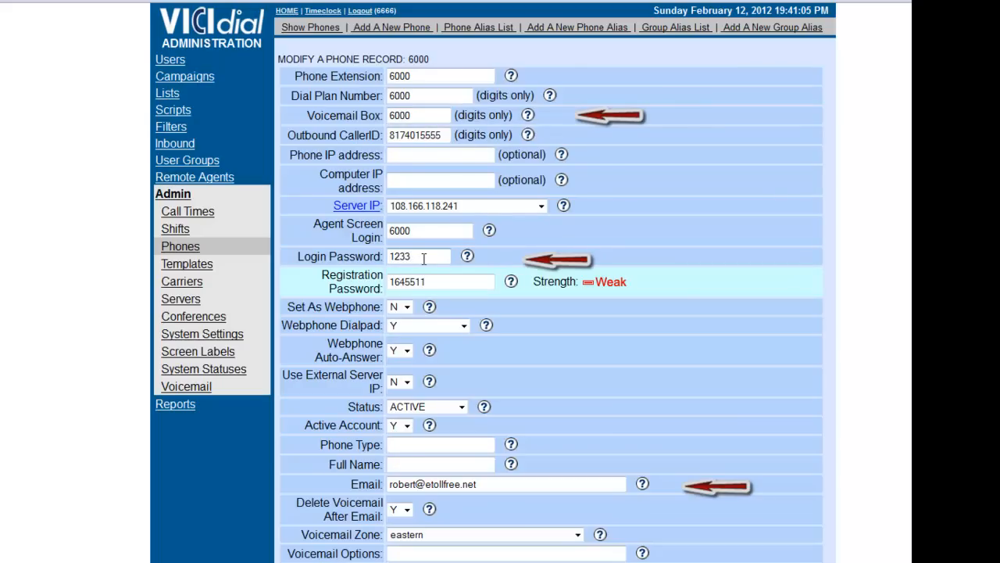
click(418, 256)
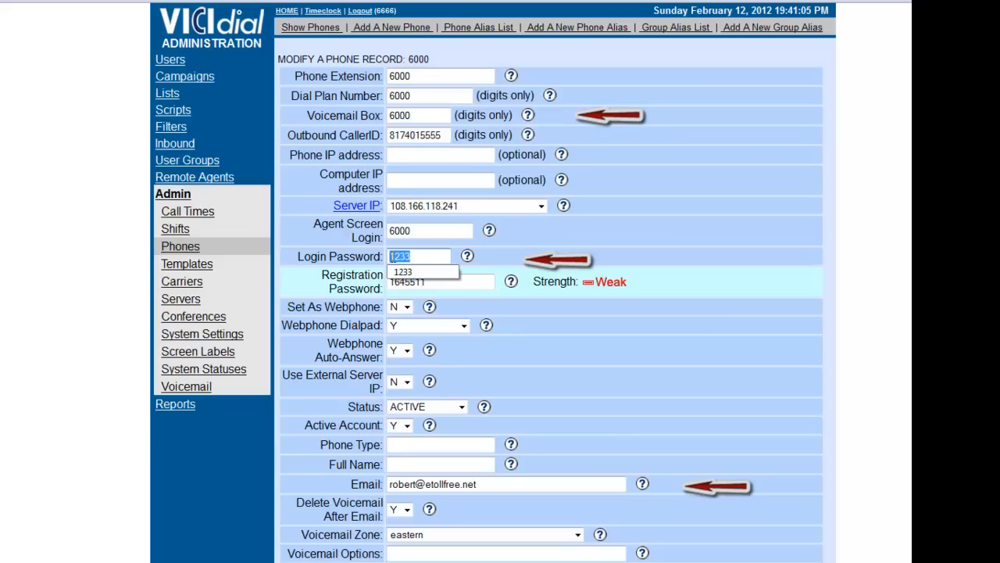
mouse_move(422, 271)
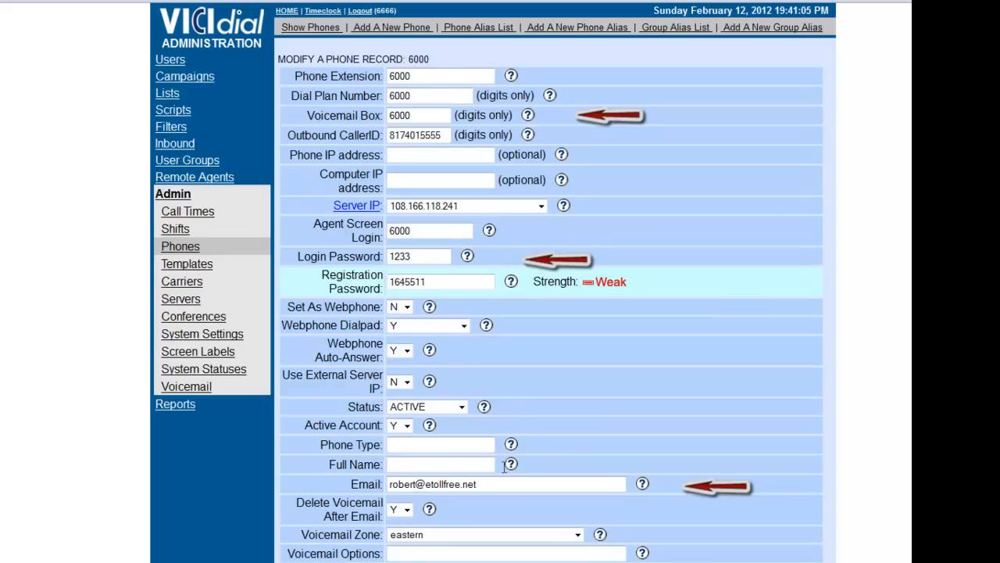
- Submit extension 6000's phone record from the bottom of the page
scroll(down, 3)
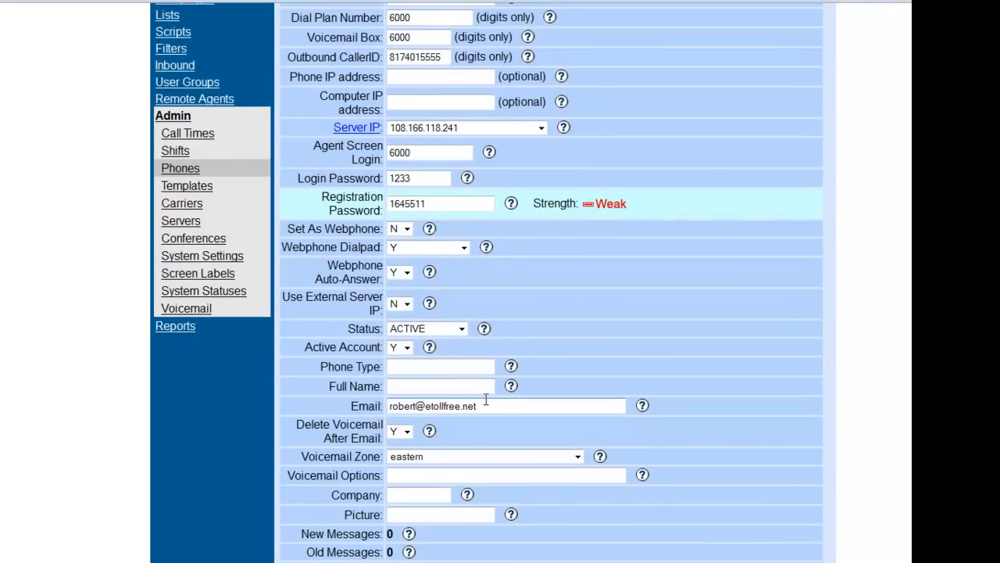
mouse_move(337, 419)
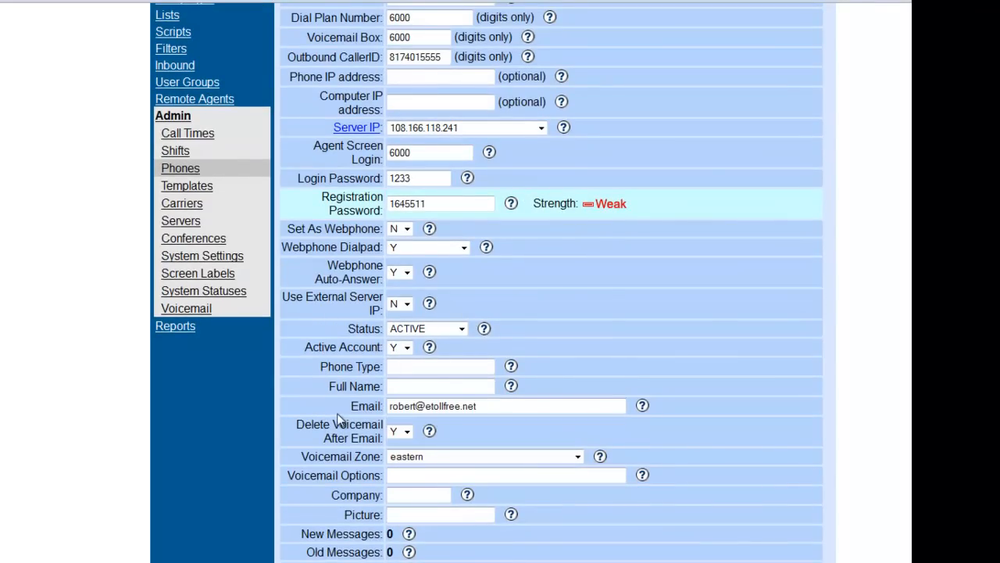
mouse_move(349, 416)
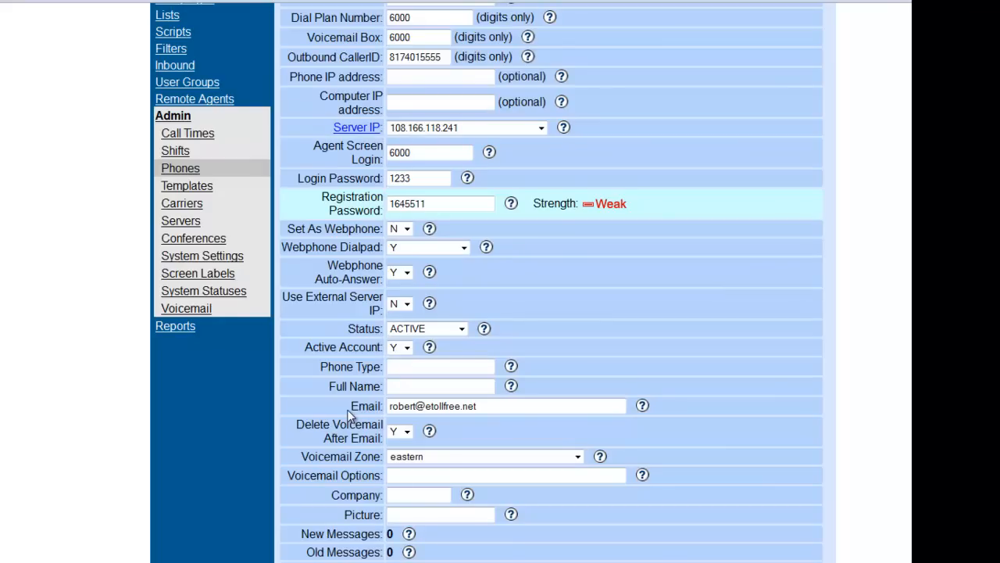
mouse_move(397, 422)
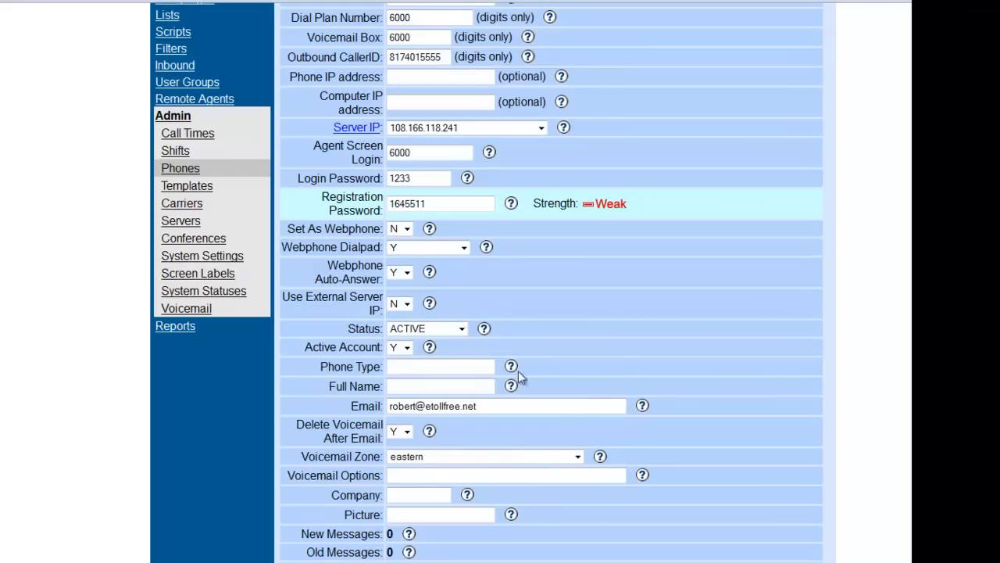
scroll(down, 3)
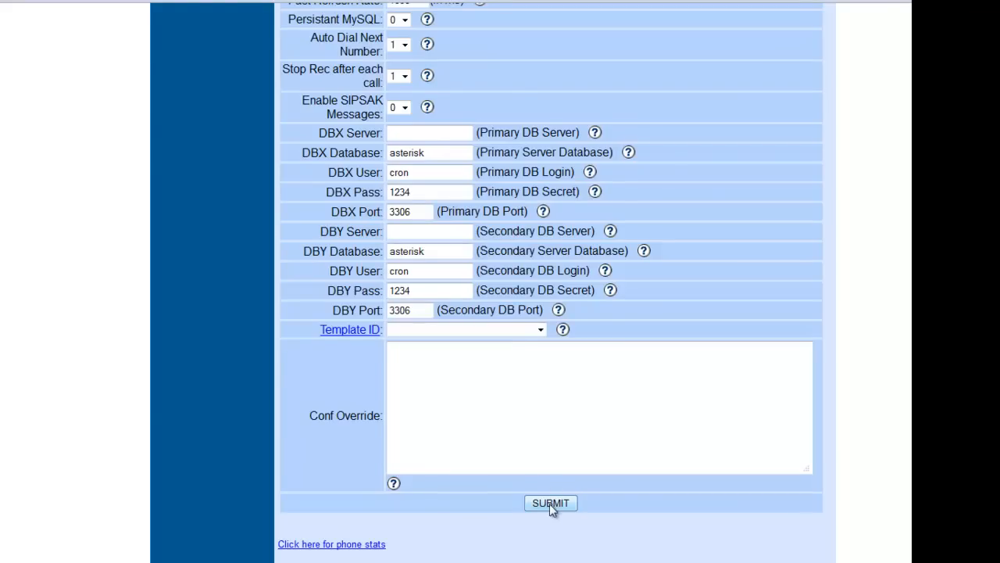
click(550, 502)
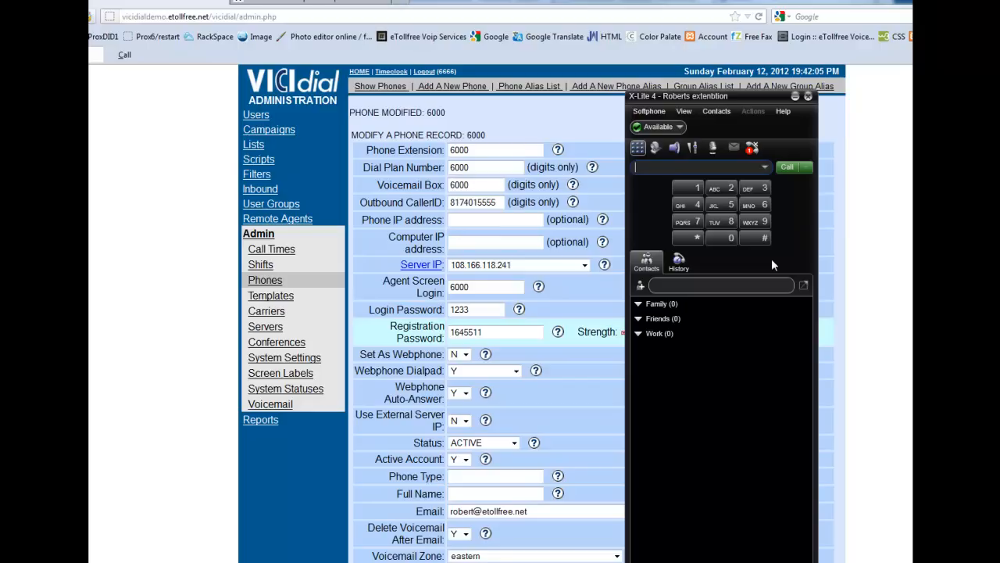
mouse_move(757, 204)
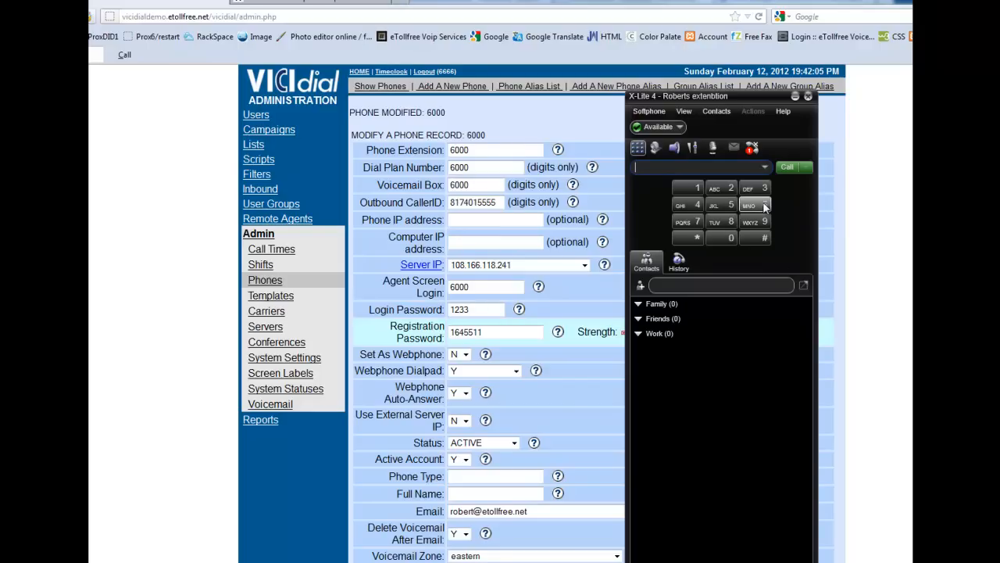
- Call 6000 in X-Lite, decline it to voicemail, leave a message and hang up
click(754, 204)
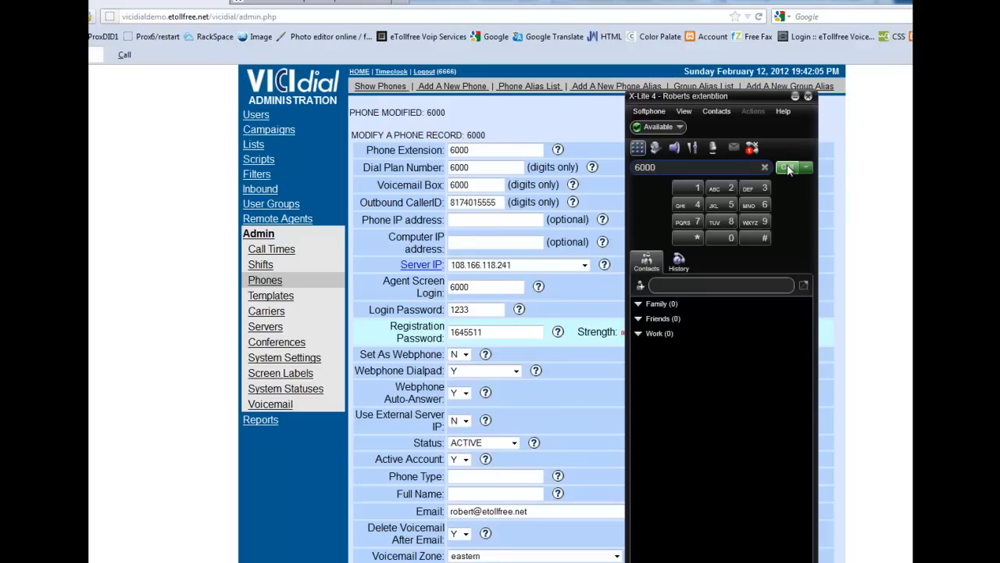
click(786, 167)
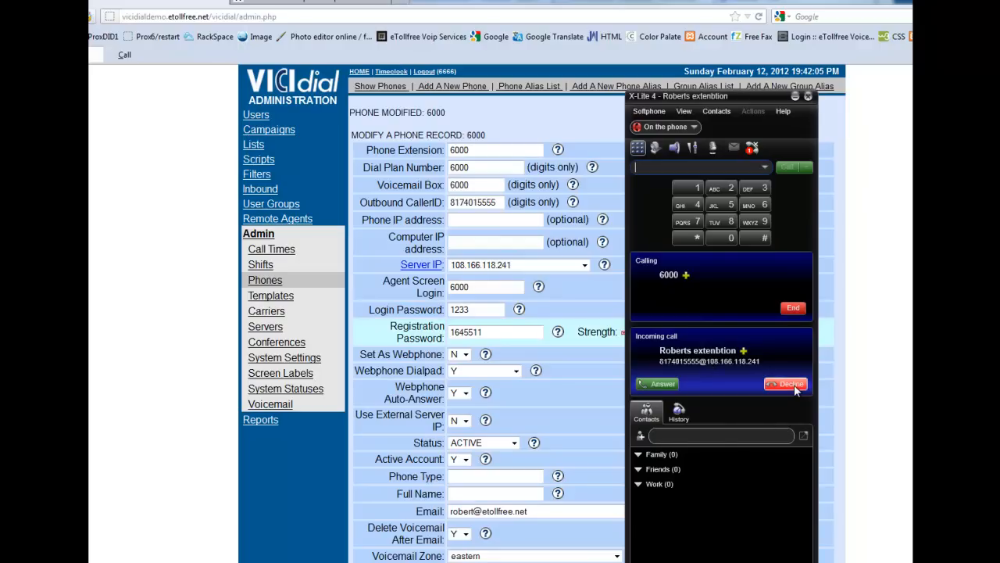
click(657, 383)
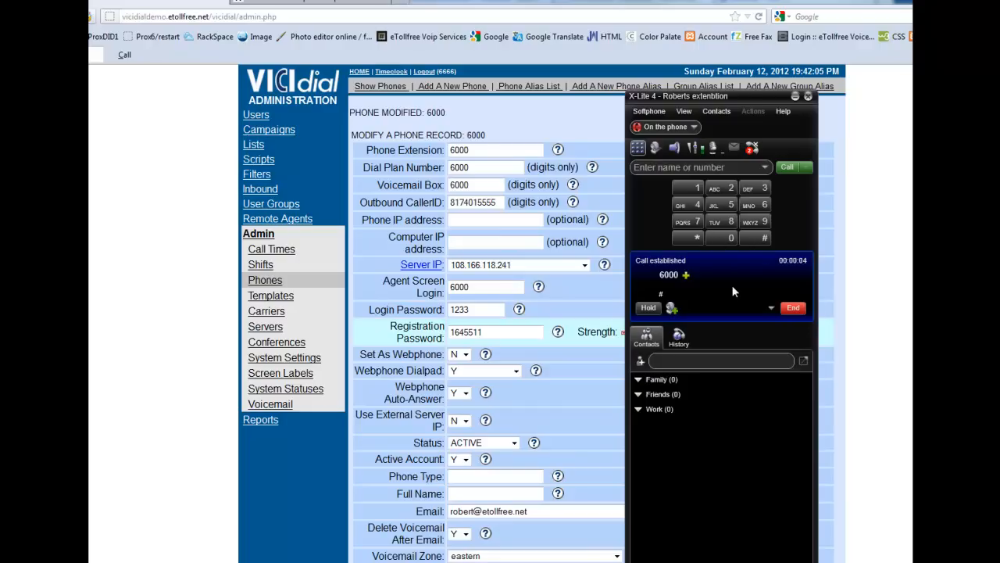
mouse_move(727, 266)
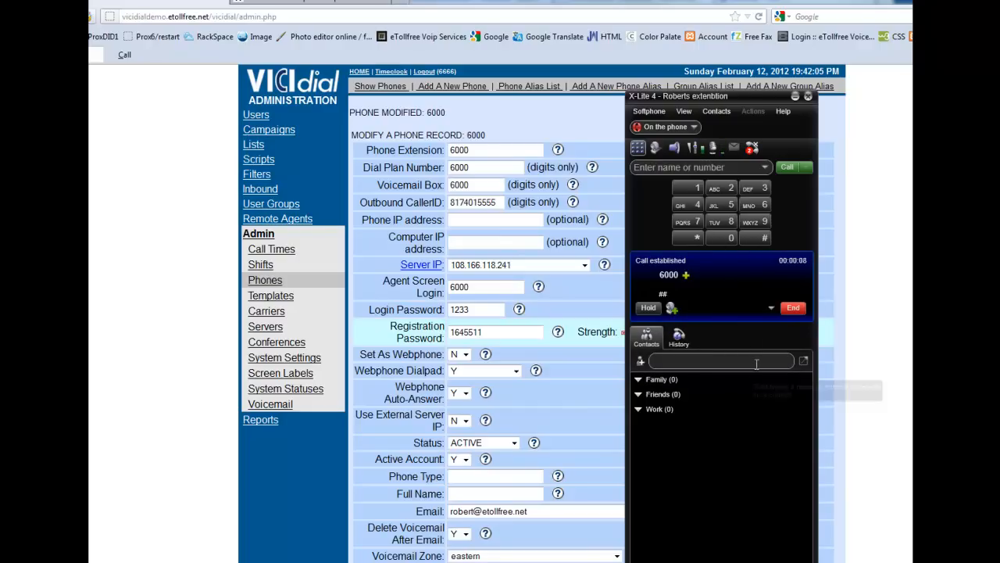
click(793, 307)
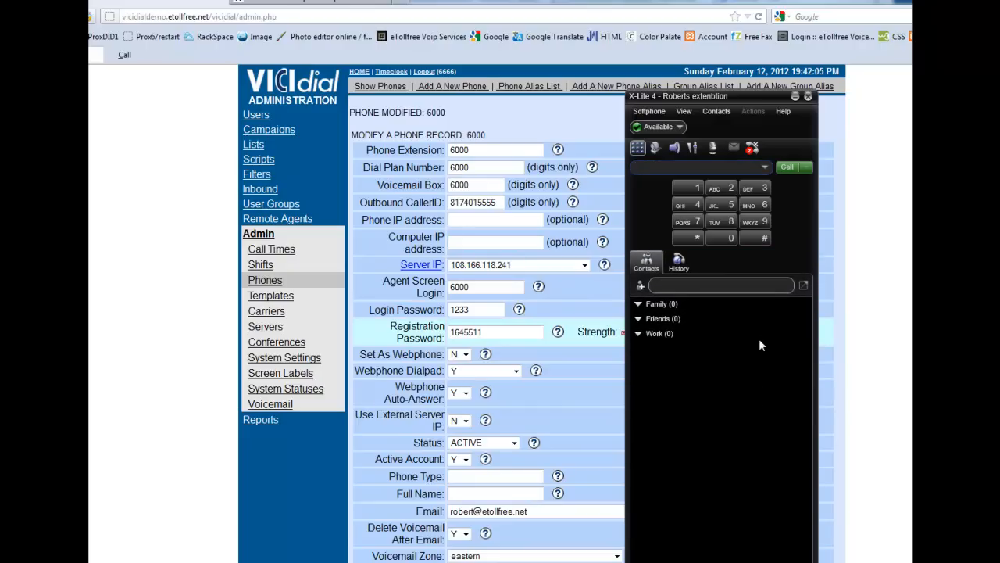
mouse_move(723, 308)
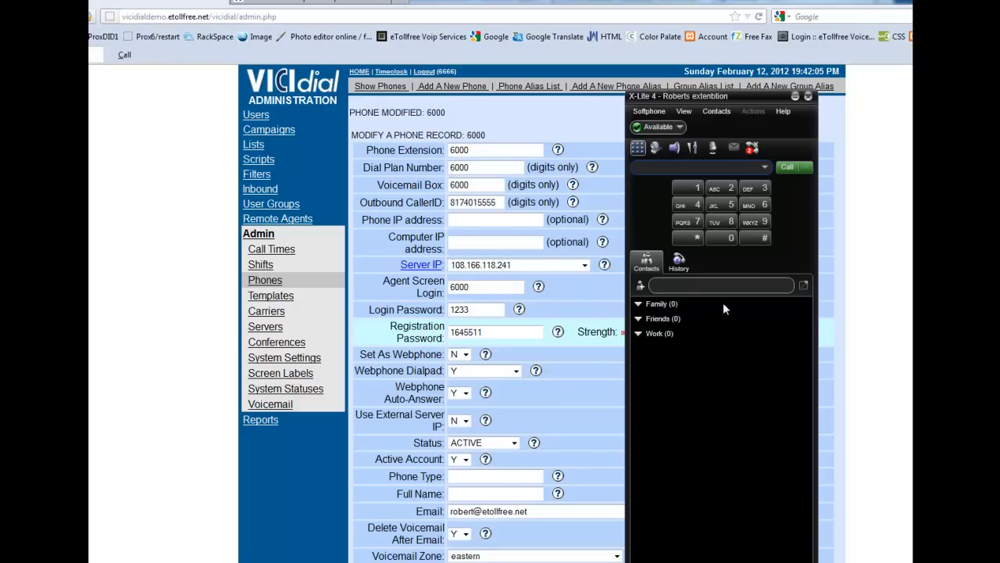
mouse_move(723, 309)
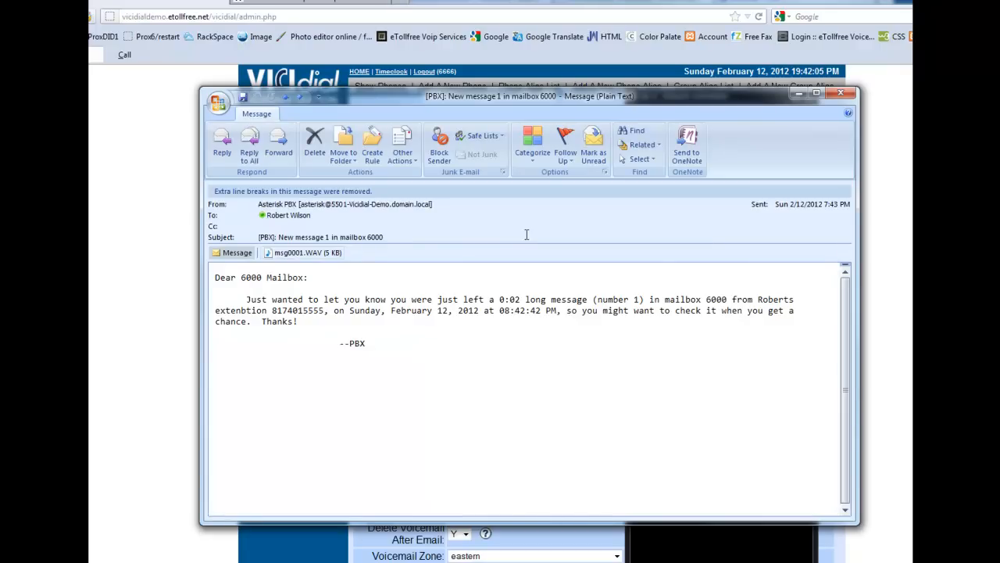
mouse_move(313, 268)
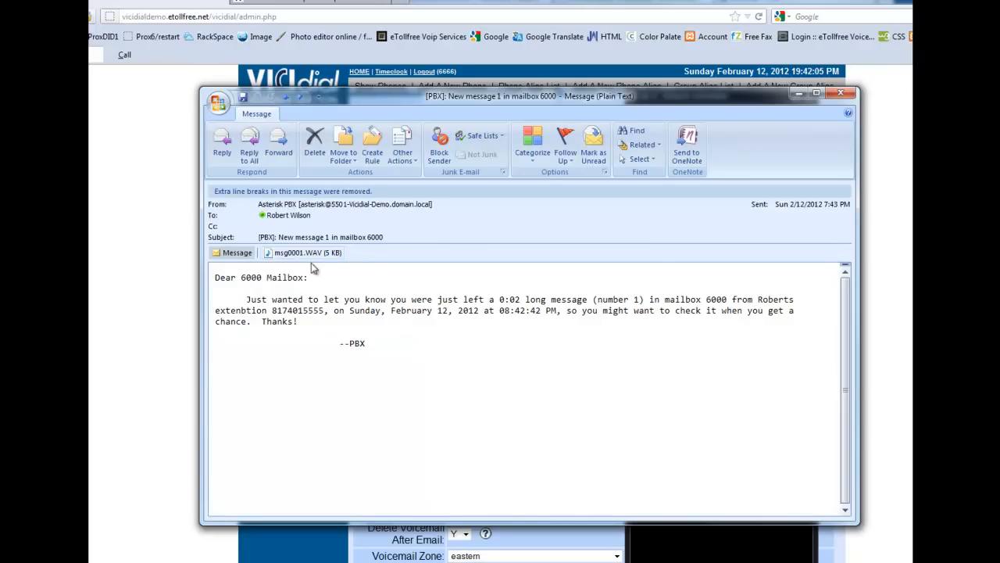
- Play the msg0001.WAV voicemail attachment, then close the player and email
double_click(307, 253)
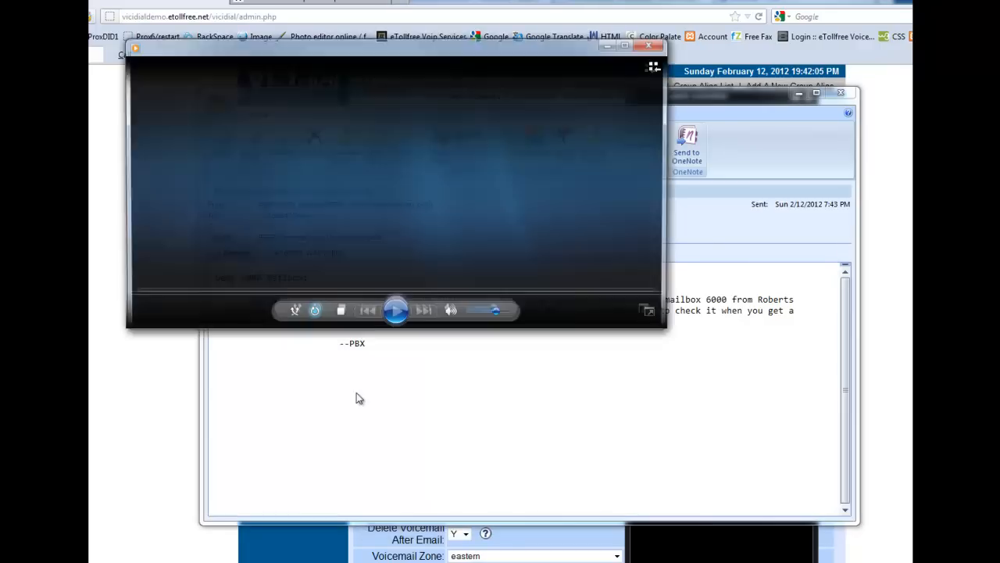
click(396, 310)
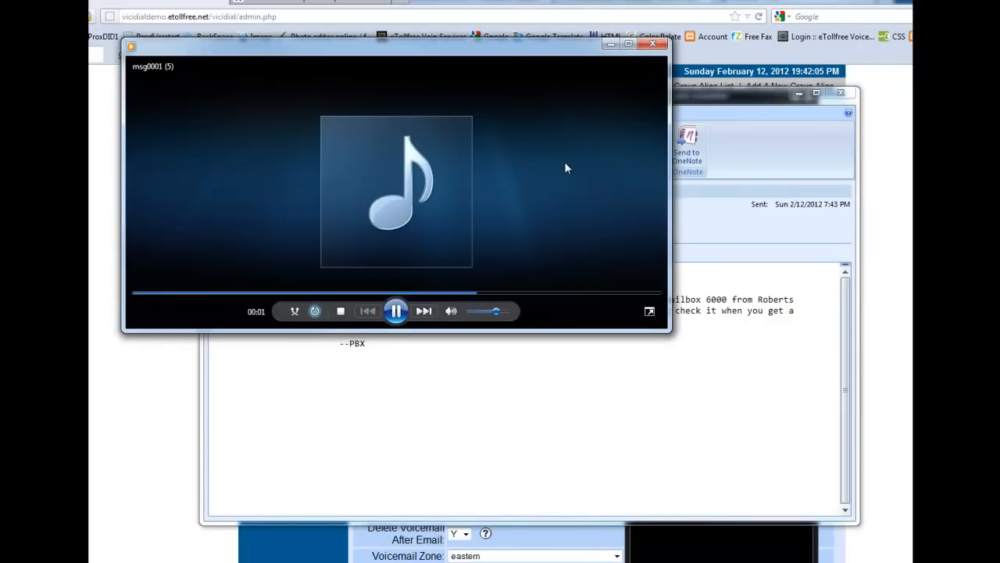
click(653, 43)
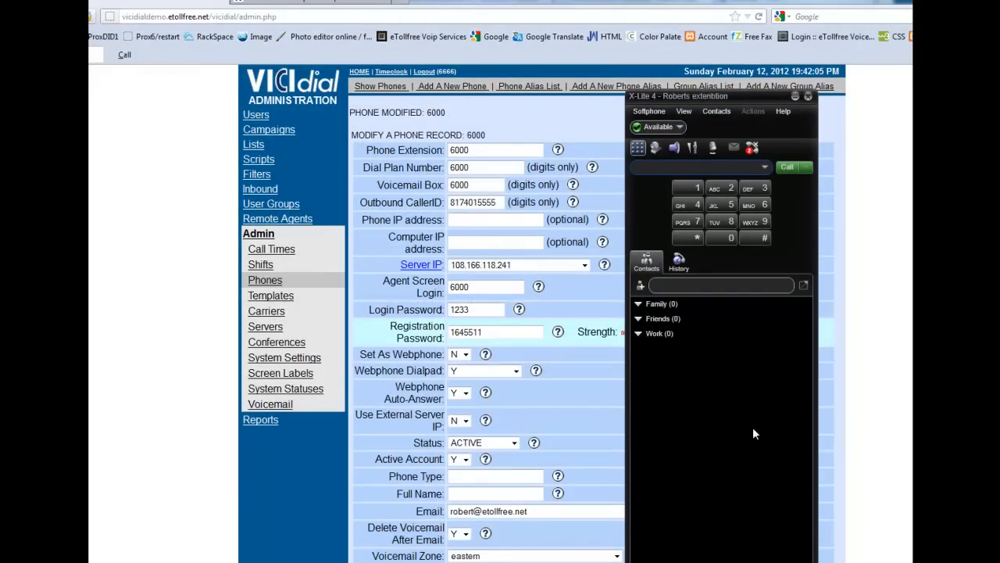
mouse_move(647, 219)
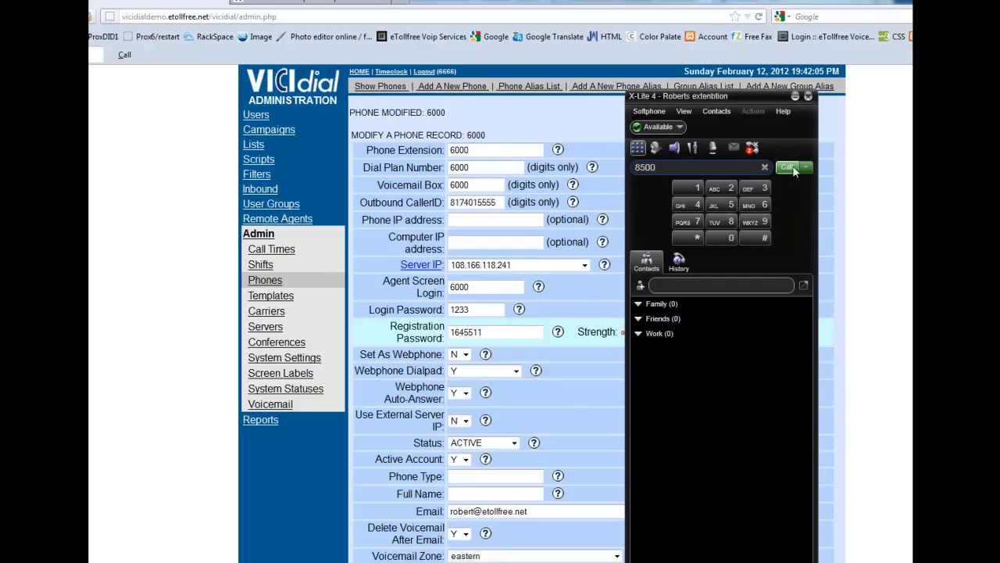
click(787, 167)
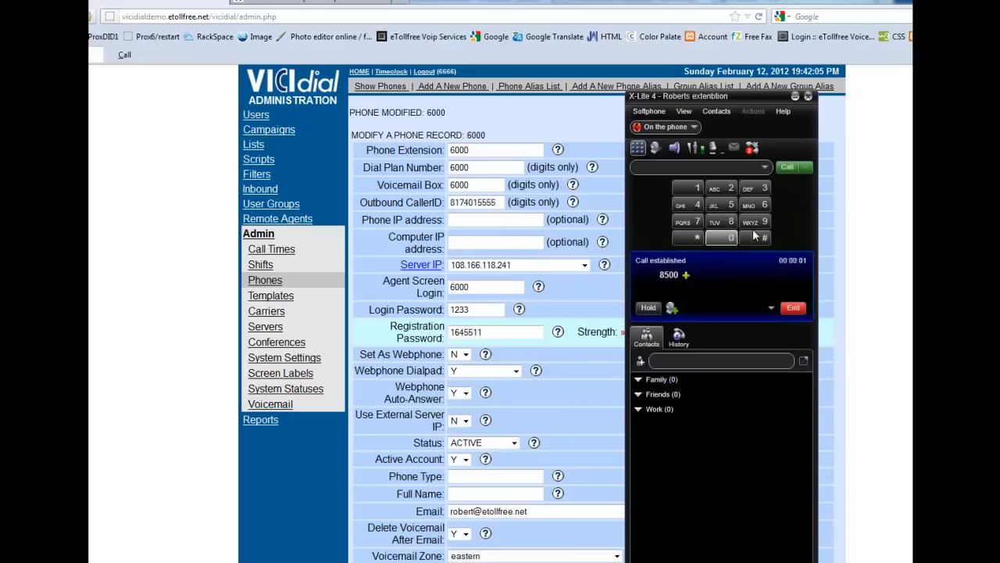
click(765, 205)
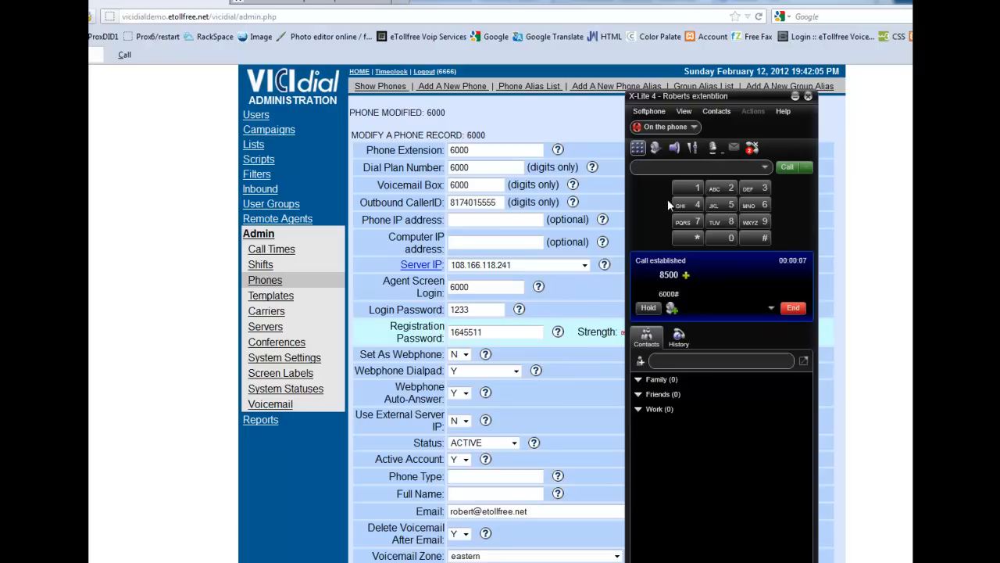
click(764, 187)
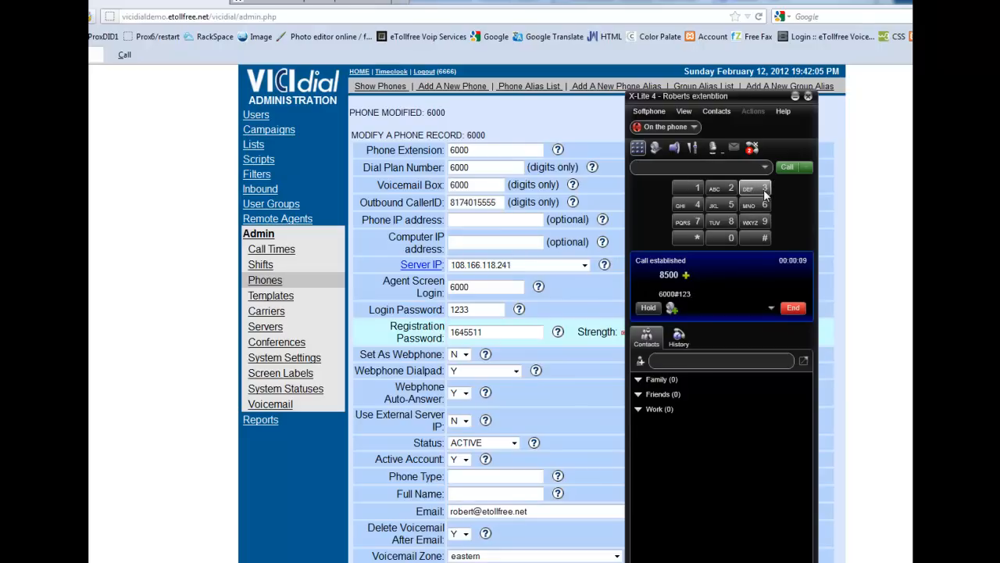
click(764, 188)
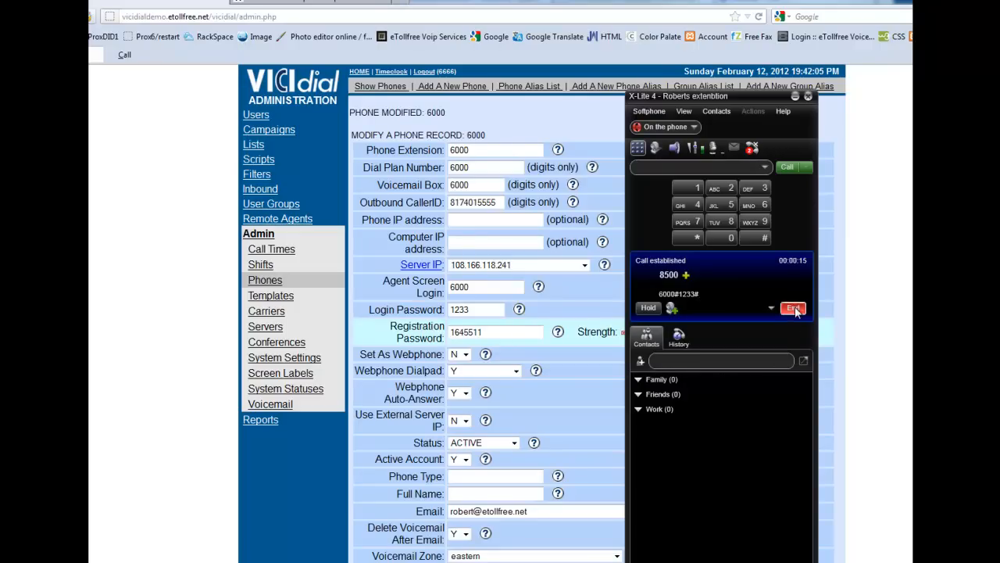
click(793, 308)
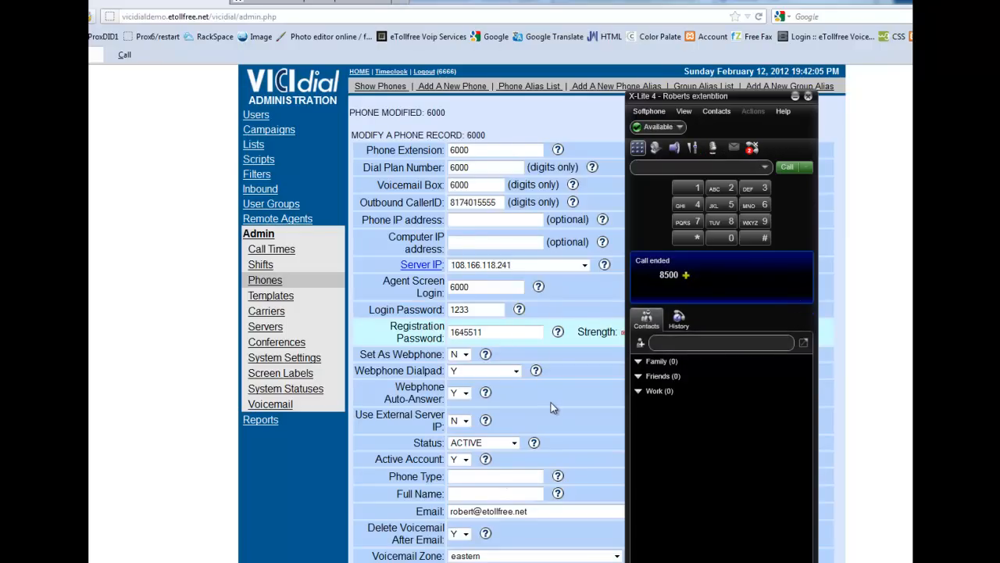